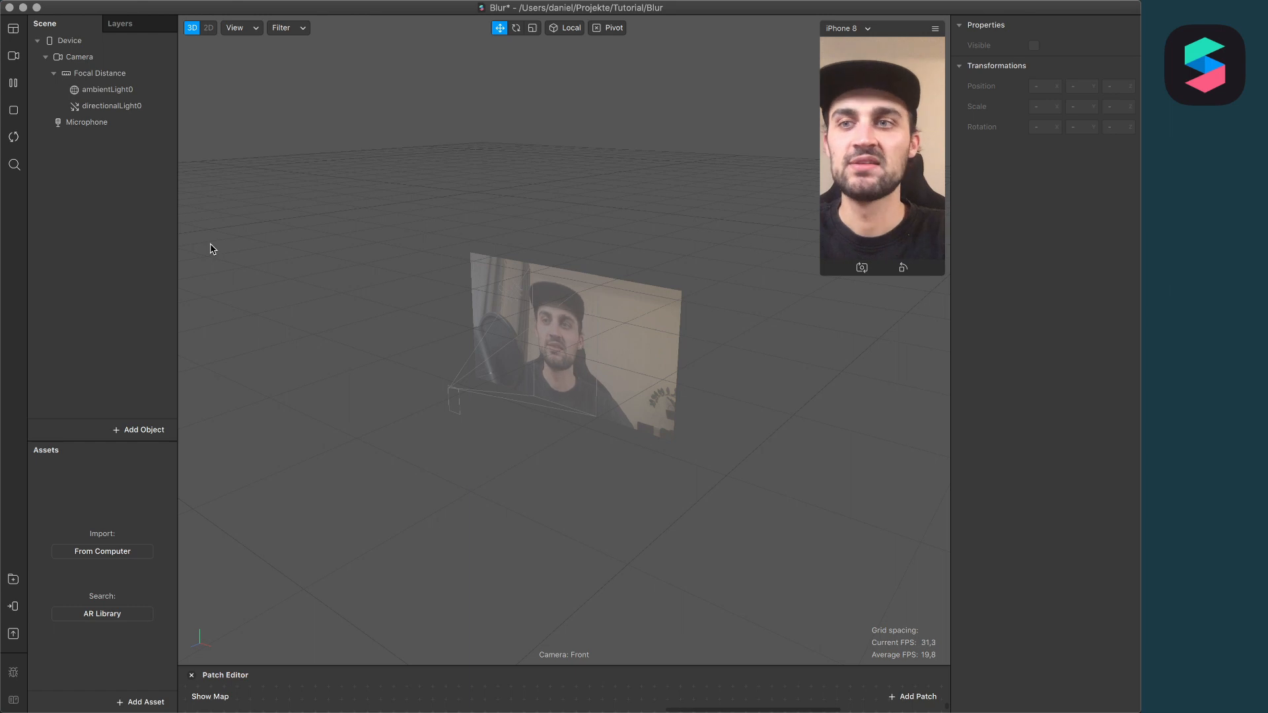
{"action": "mouse_move", "coordinate": [159, 184]}
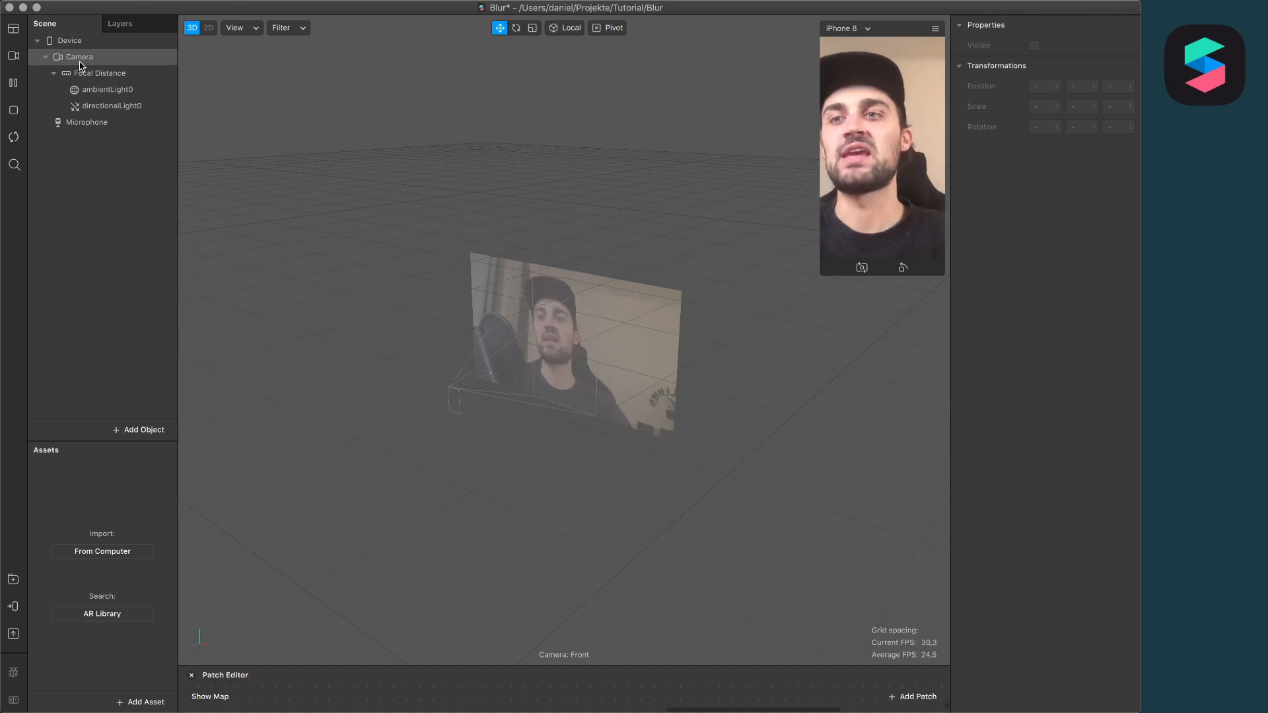
Extract the camera texture and a person segmentation mask texture from the Camera
{"action": "left_click", "coordinate": [79, 57]}
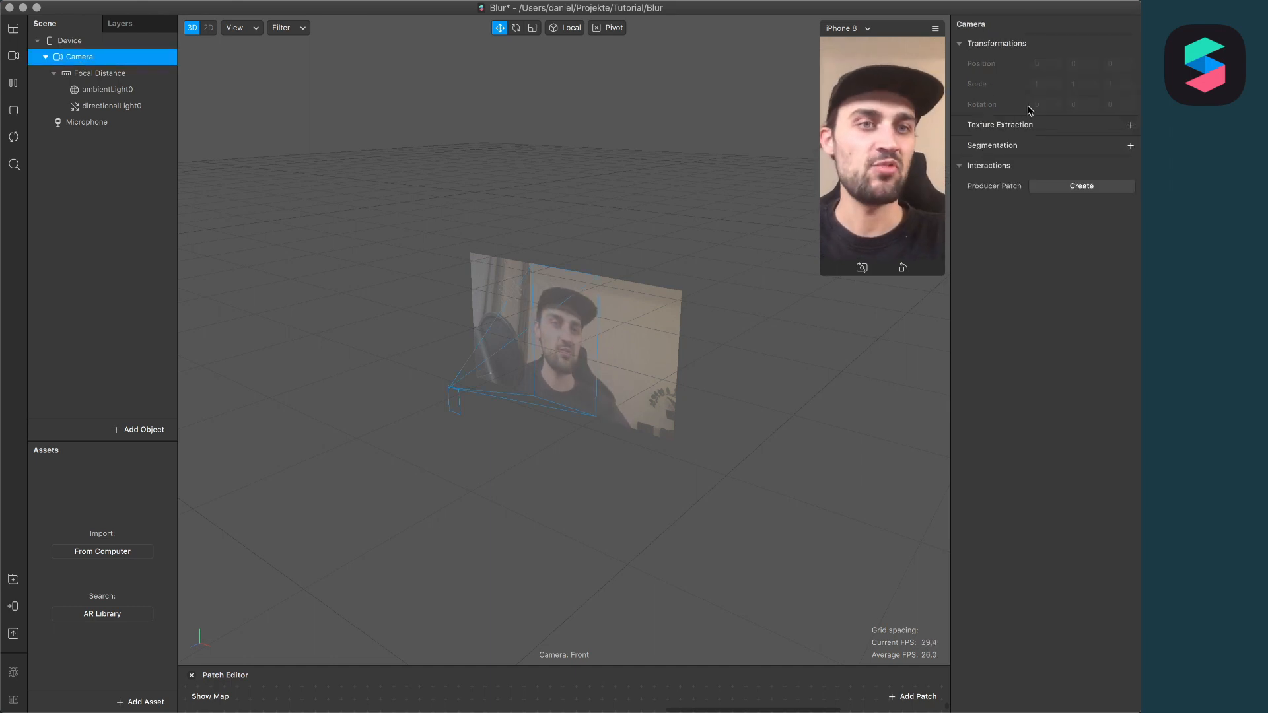
{"action": "left_click", "coordinate": [1131, 125]}
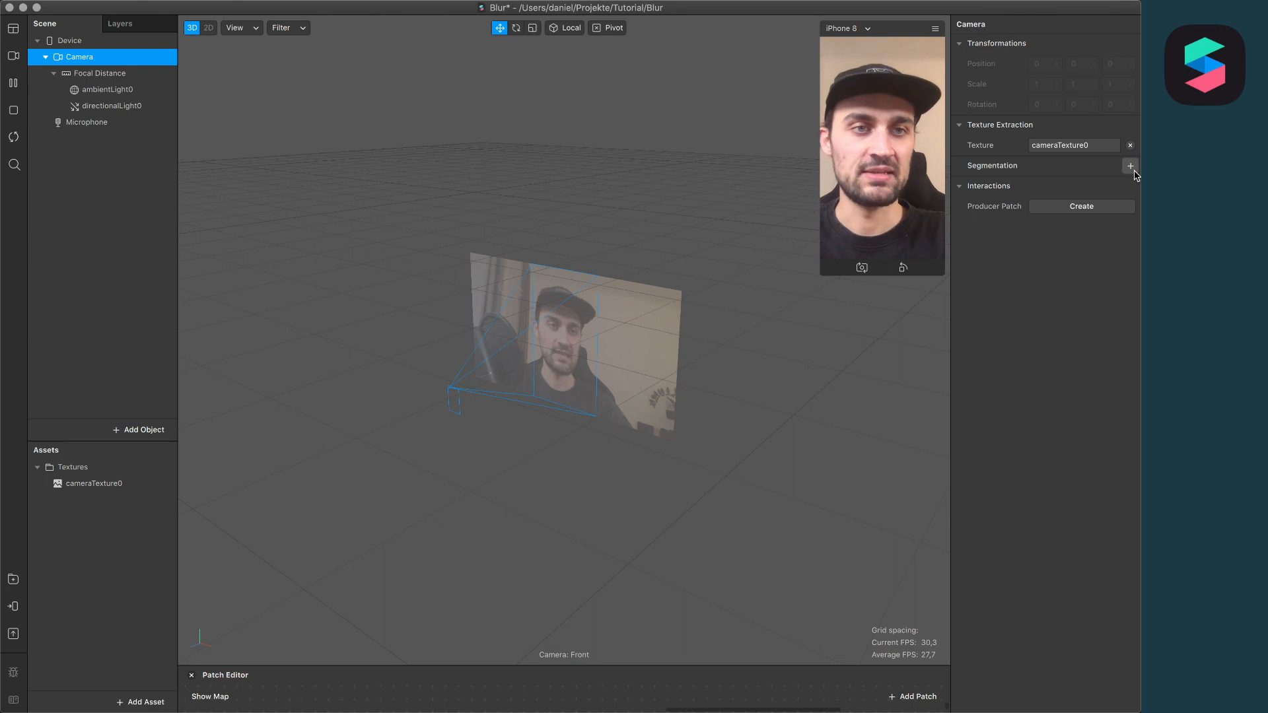
{"action": "left_click", "coordinate": [1131, 166]}
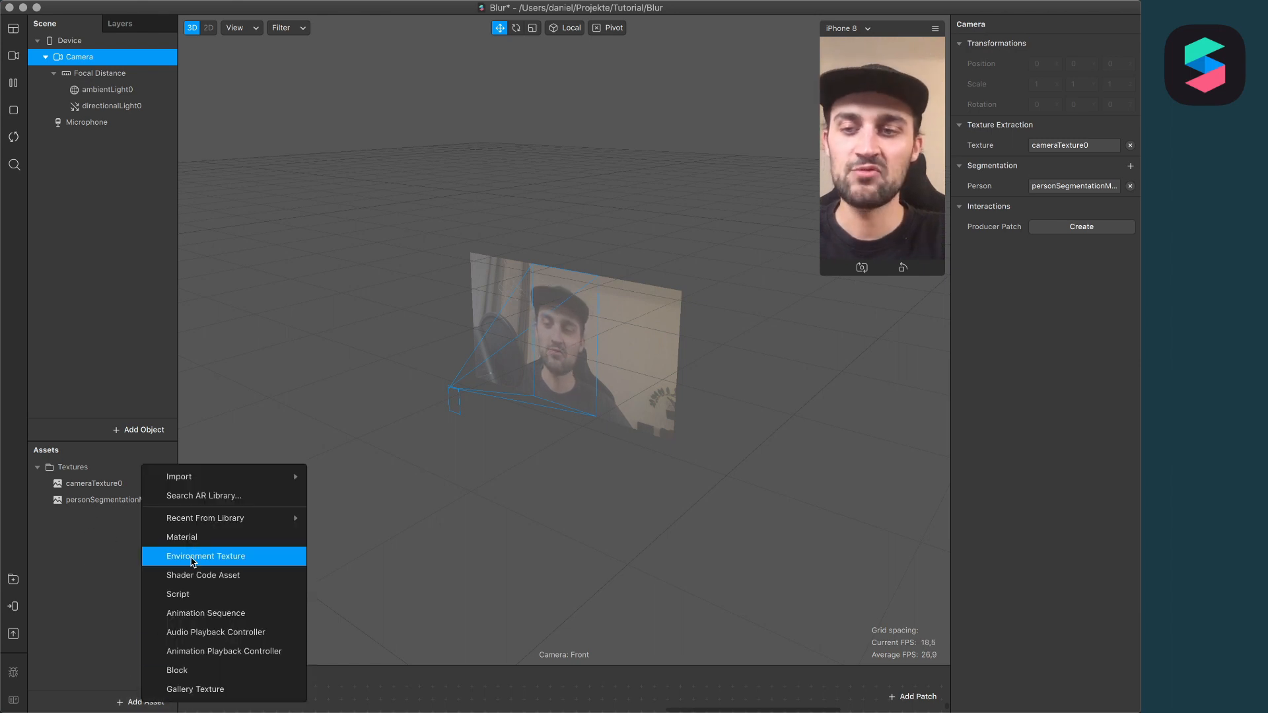
Add two material assets named person and Blur, both set to the Flat shader type
{"action": "left_click", "coordinate": [182, 537]}
{"action": "type", "text": "person"}
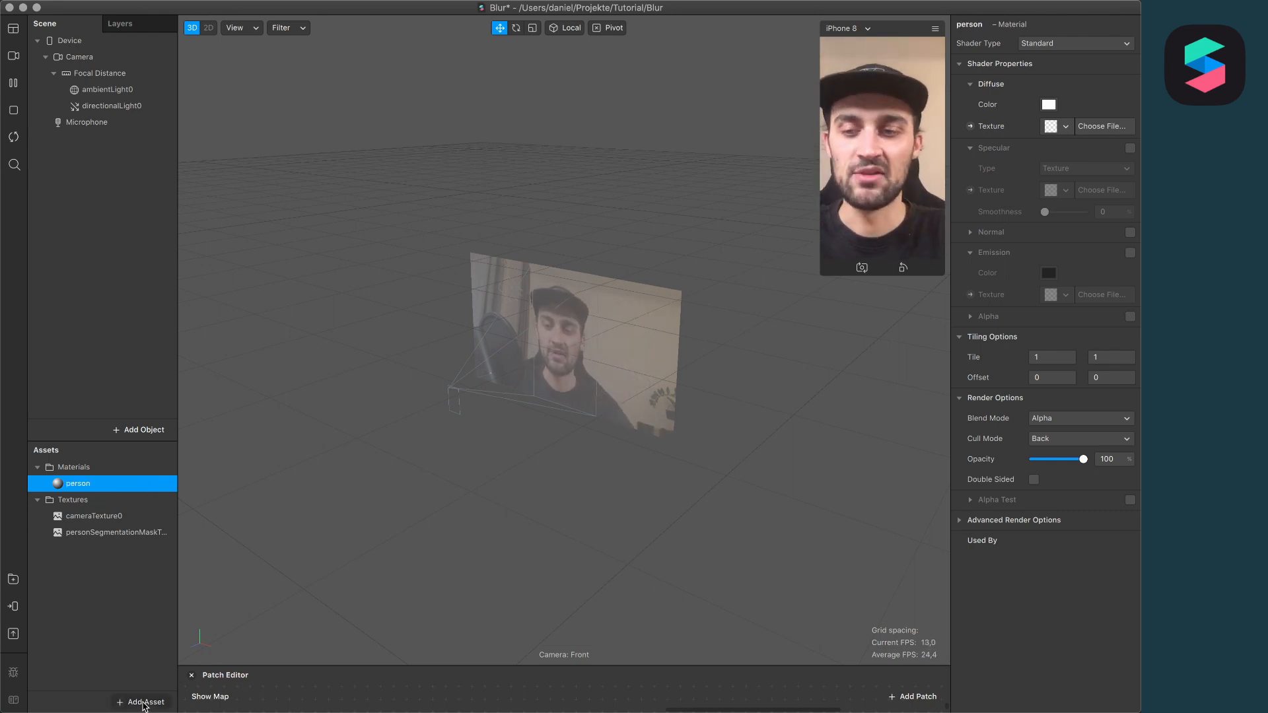
{"action": "left_click", "coordinate": [141, 701]}
{"action": "type", "text": "Blur"}
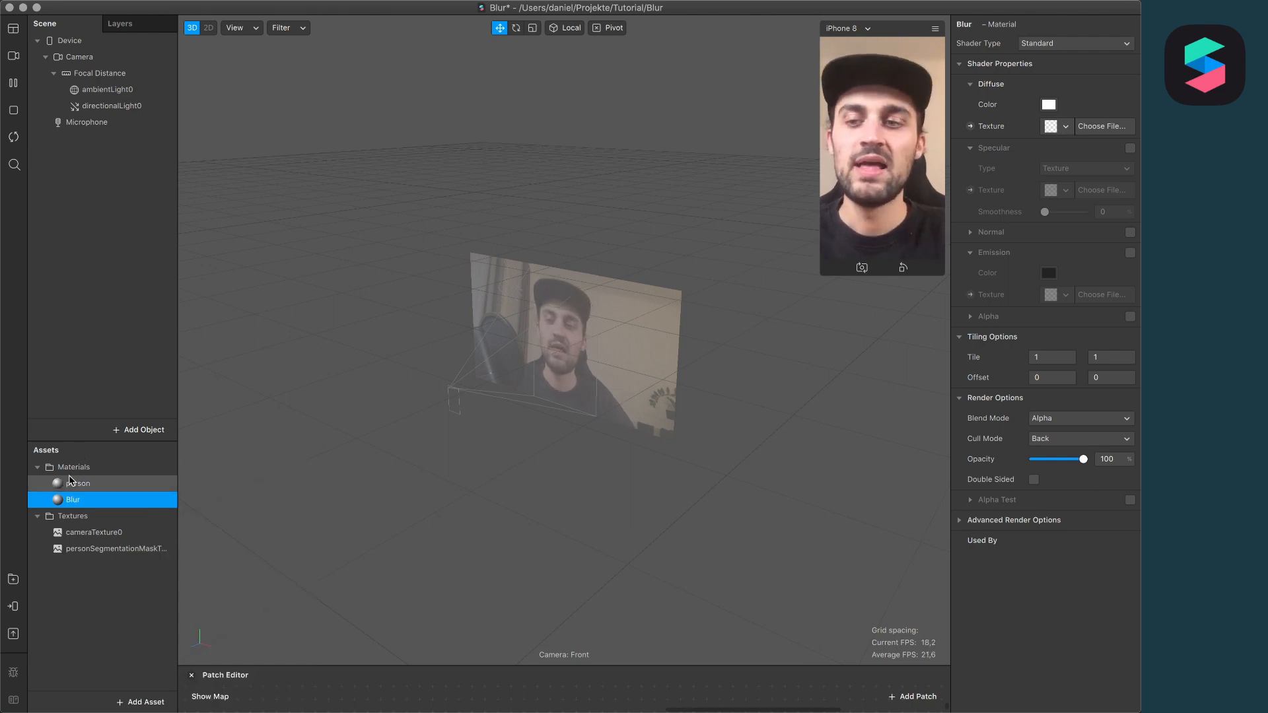
{"action": "left_click", "coordinate": [79, 483]}
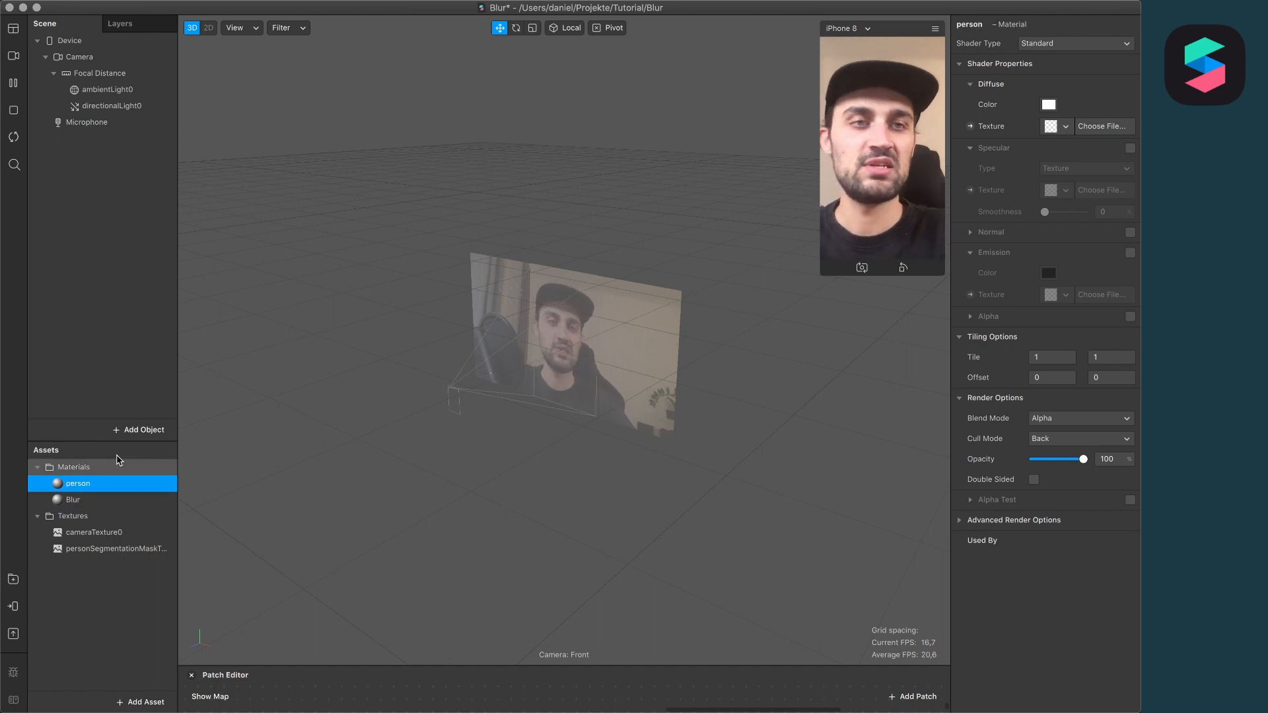
{"action": "left_click", "coordinate": [1075, 43]}
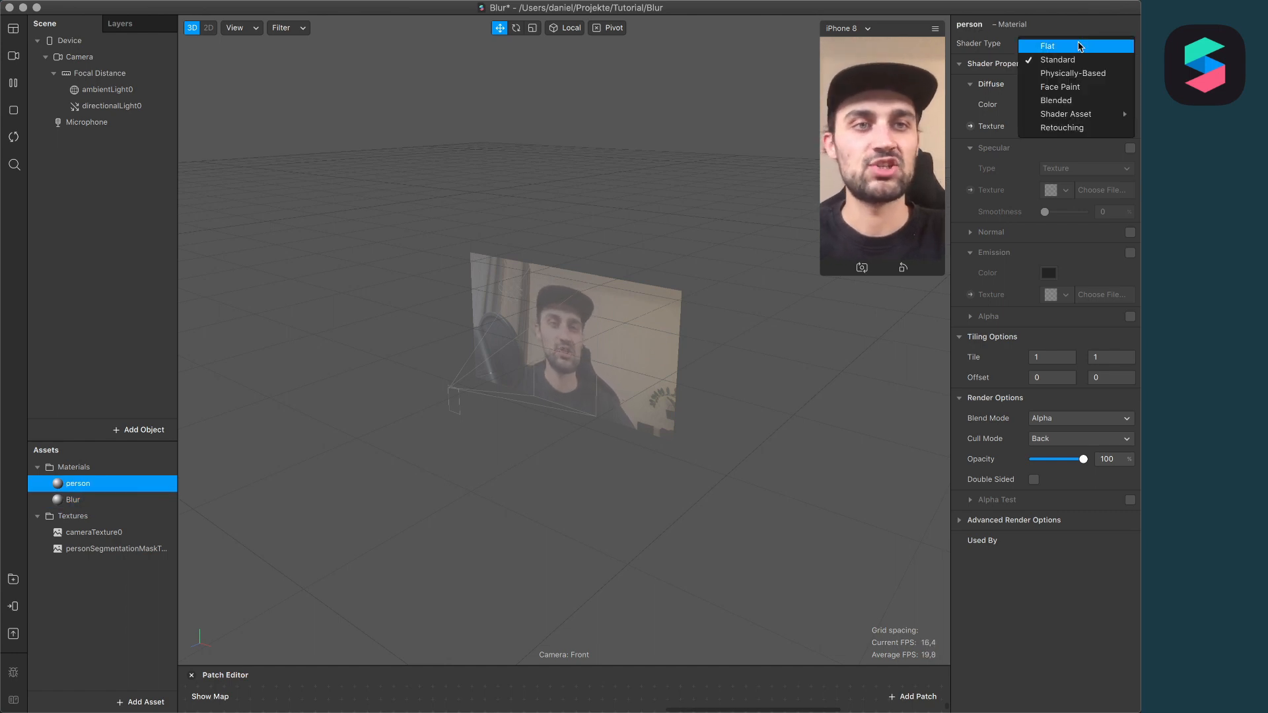
{"action": "left_click", "coordinate": [73, 500]}
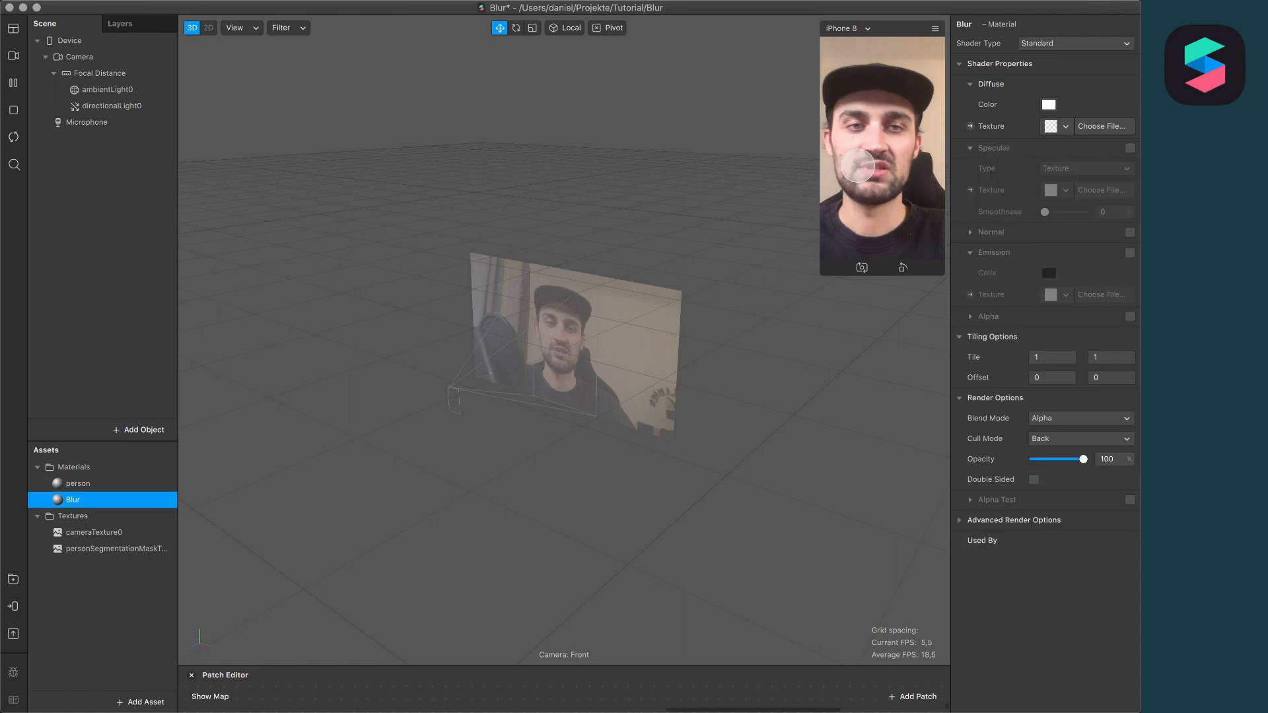
{"action": "left_click", "coordinate": [1074, 43]}
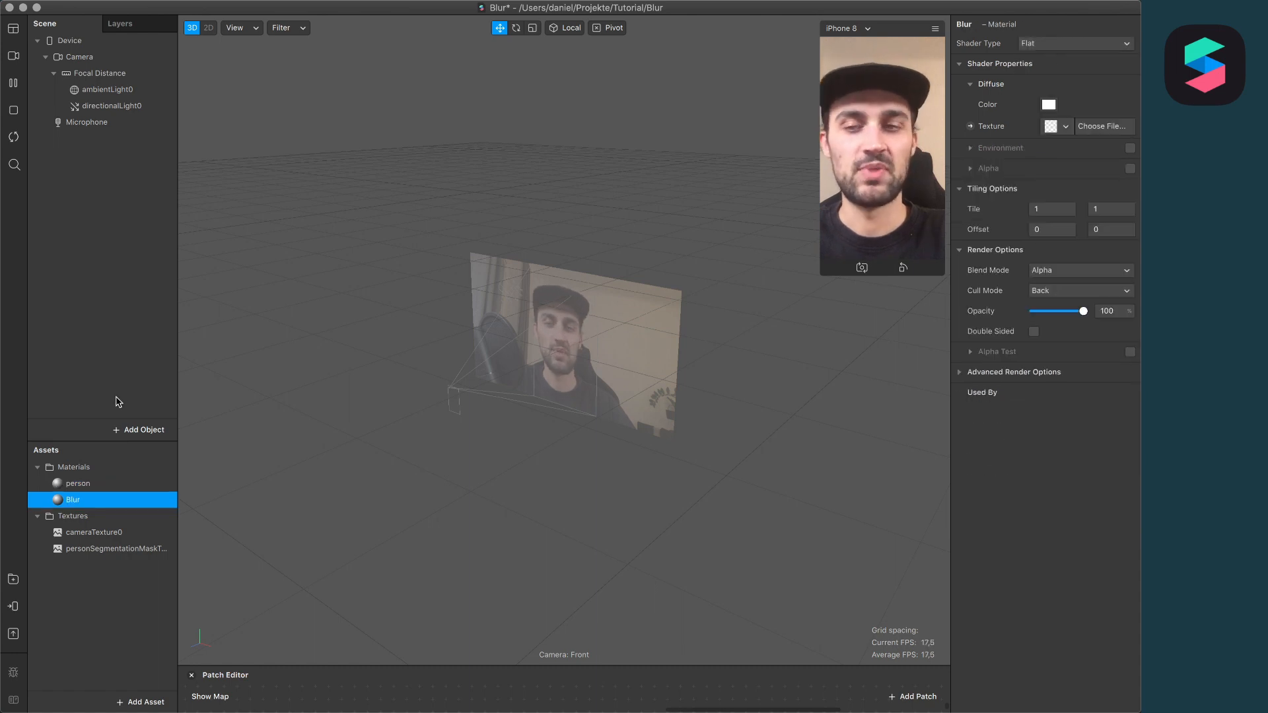
{"action": "left_click", "coordinate": [78, 483]}
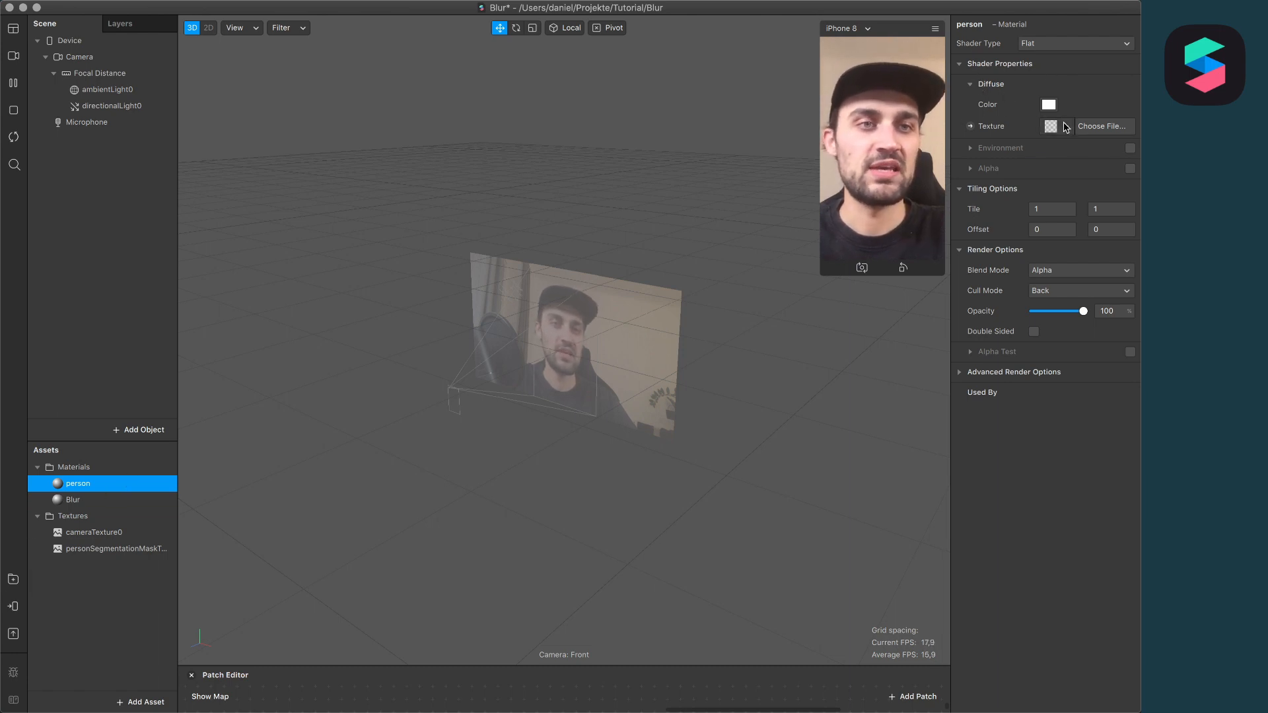
Set person's diffuse texture to cameraTexture0 and its alpha texture to personSegmentationMaskTexture0
{"action": "left_click", "coordinate": [1103, 127]}
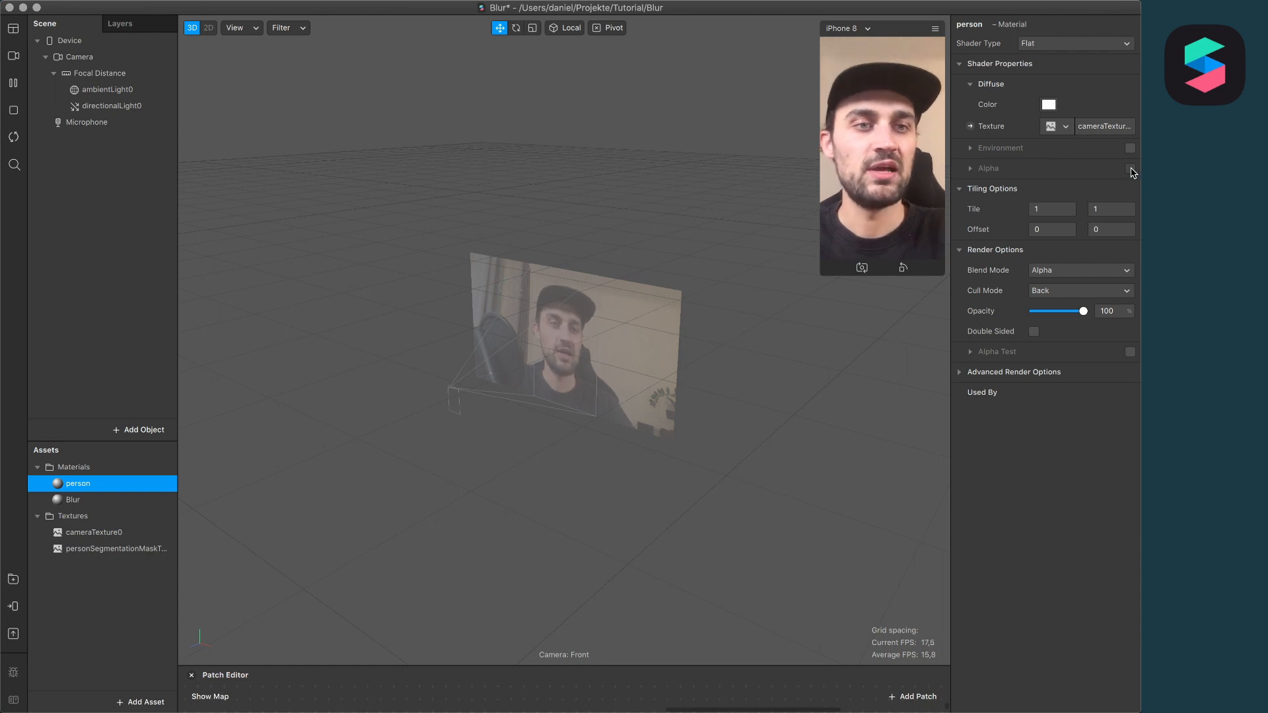
{"action": "left_click", "coordinate": [1130, 168]}
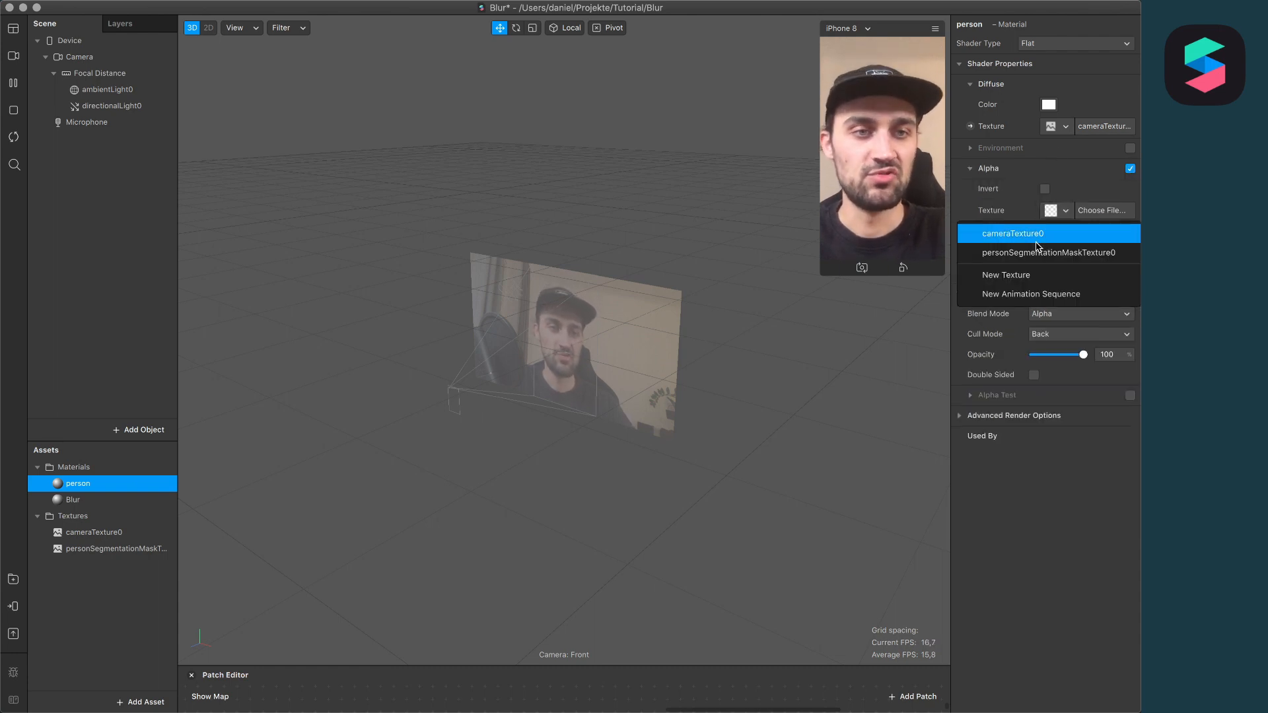
{"action": "left_click", "coordinate": [1048, 252]}
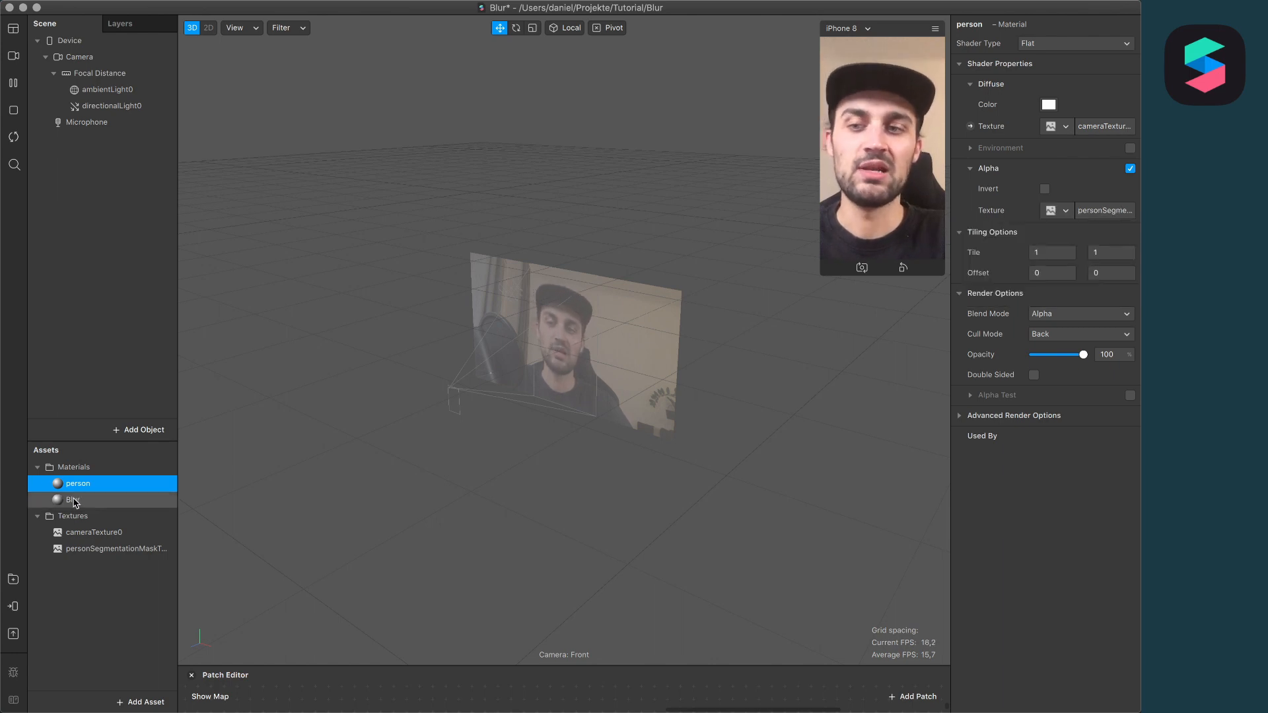
{"action": "left_click", "coordinate": [74, 500]}
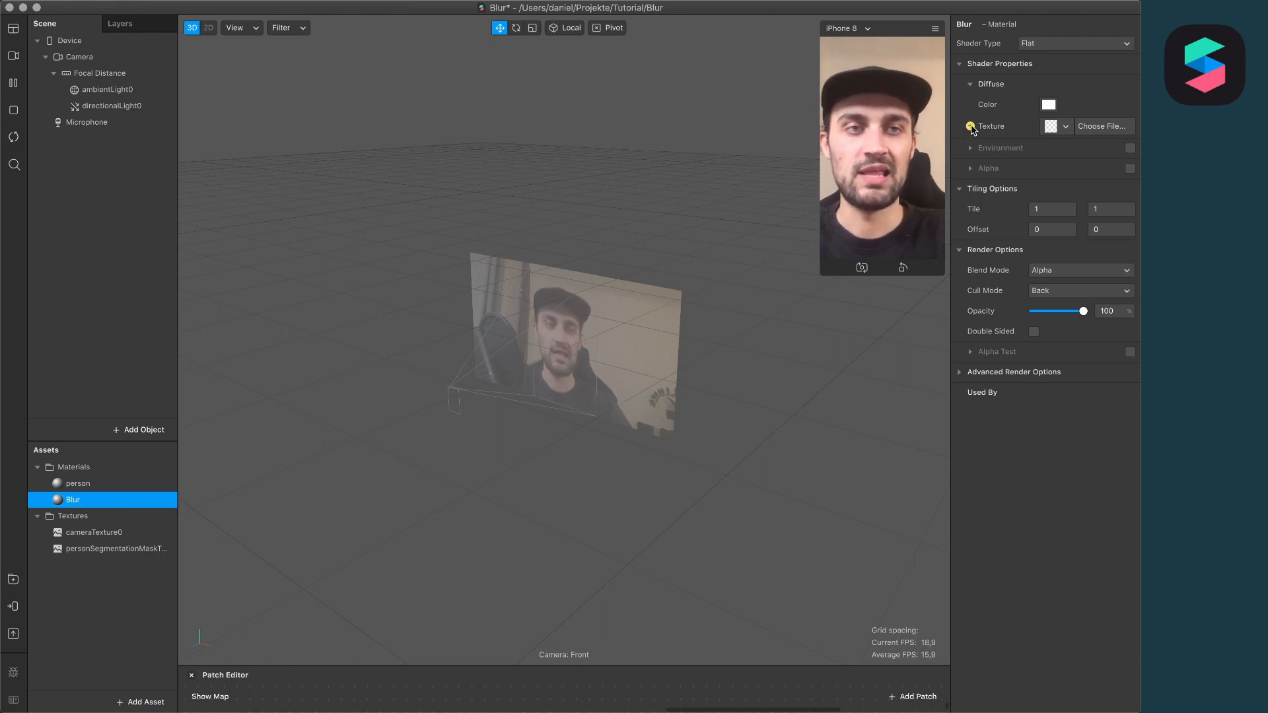
{"action": "mouse_move", "coordinate": [993, 73]}
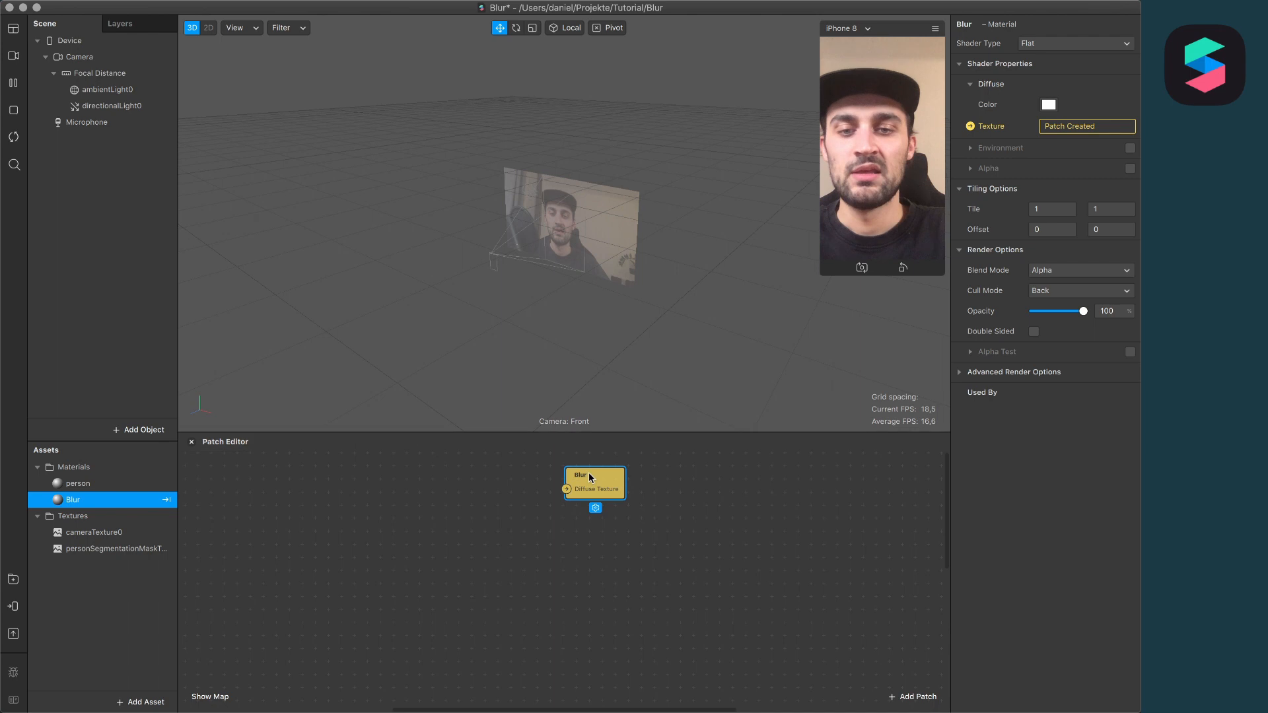
Place Blur's Diffuse Texture patch and add cameraTexture0 to the Patch Editor
{"action": "left_click_drag", "start_coordinate": [595, 483], "coordinate": [645, 534]}
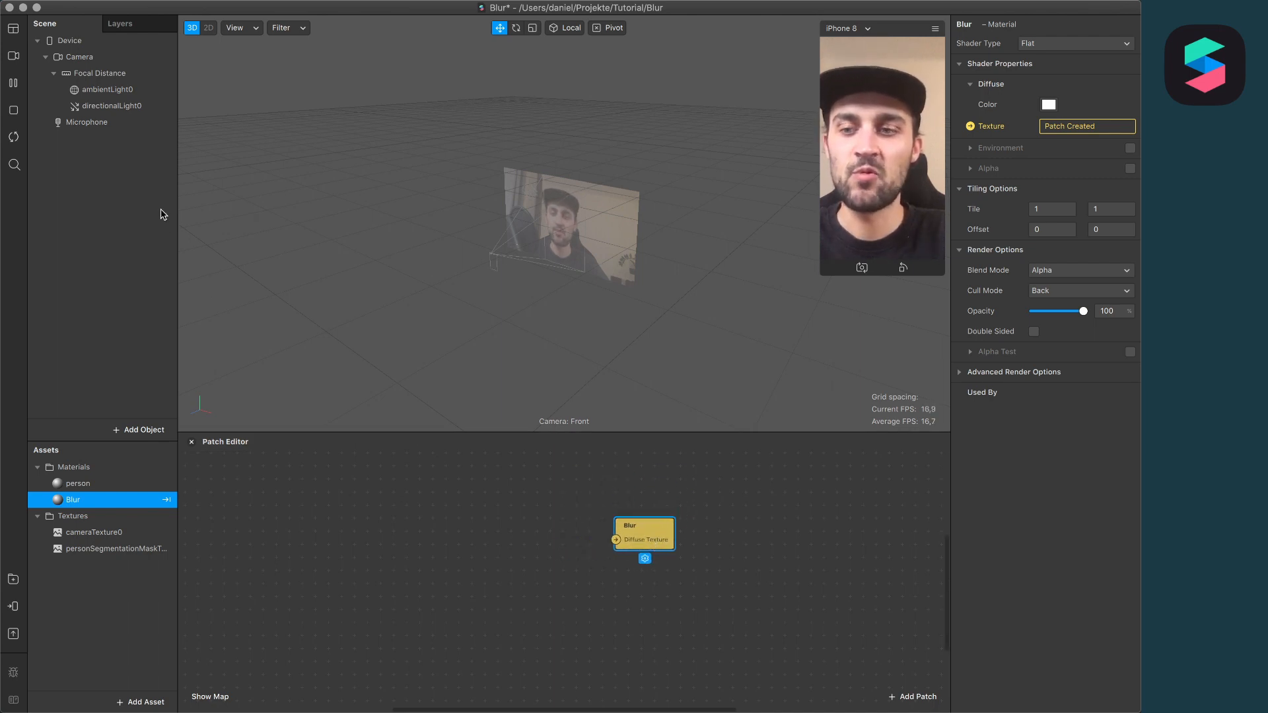
{"action": "left_click", "coordinate": [94, 533]}
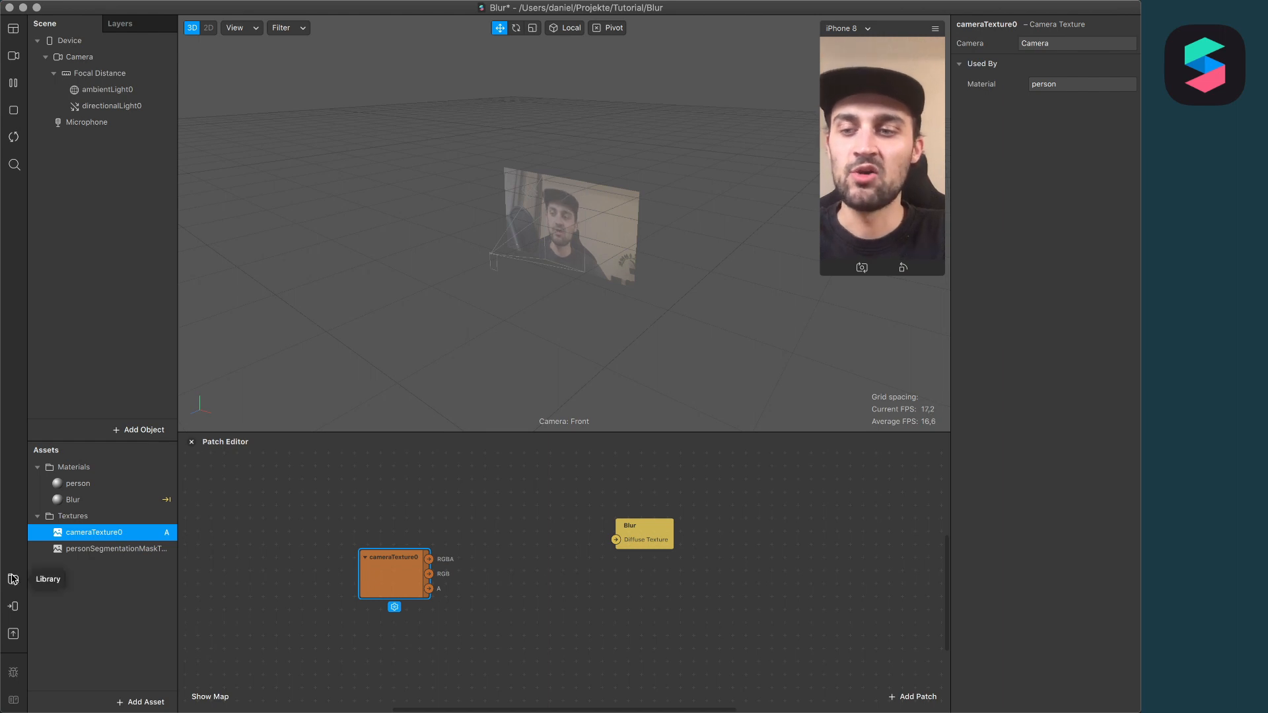
Import the Blur patch asset from the AR Library's Patch Assets after searching 'blur'
{"action": "left_click", "coordinate": [13, 578]}
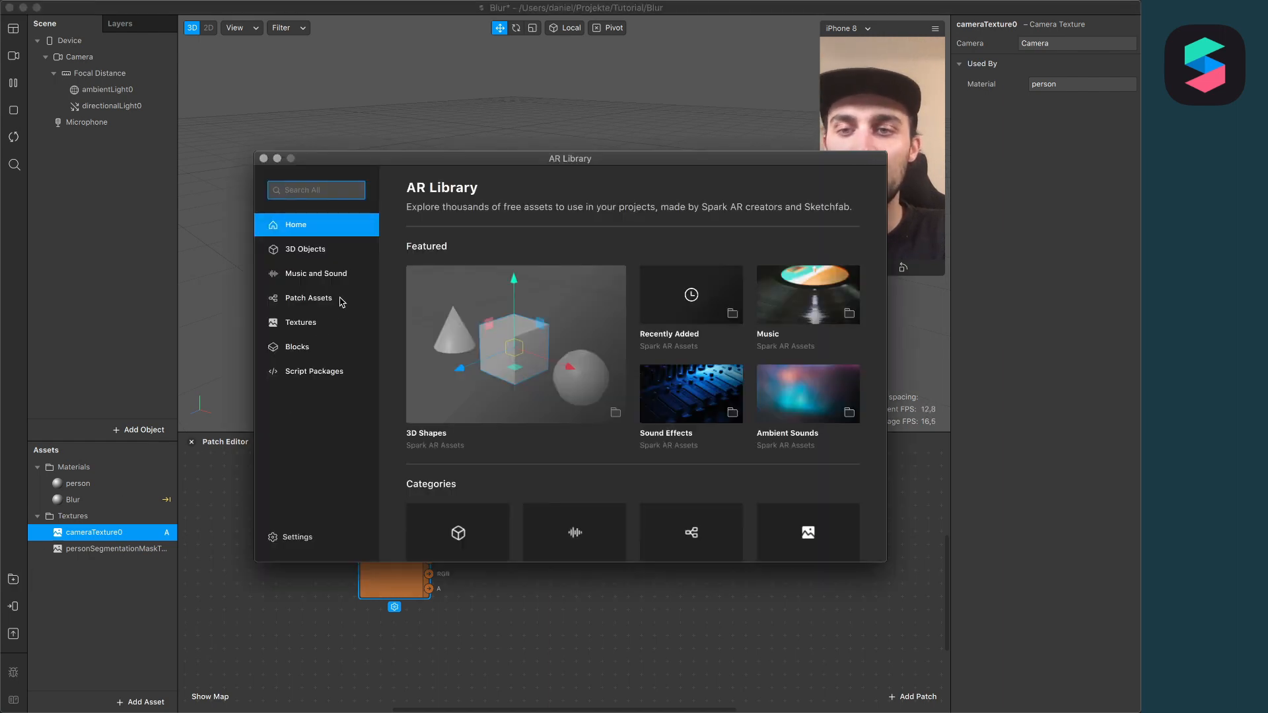
{"action": "left_click", "coordinate": [309, 298]}
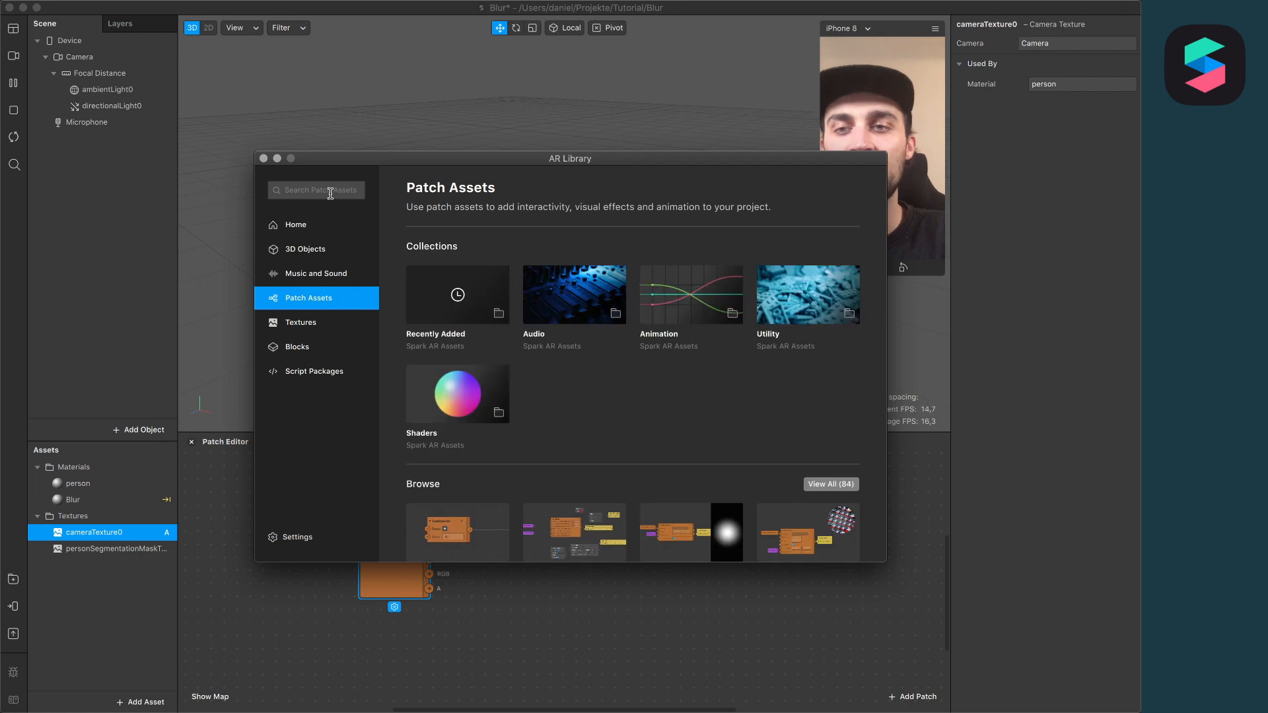
{"action": "type", "text": "blur"}
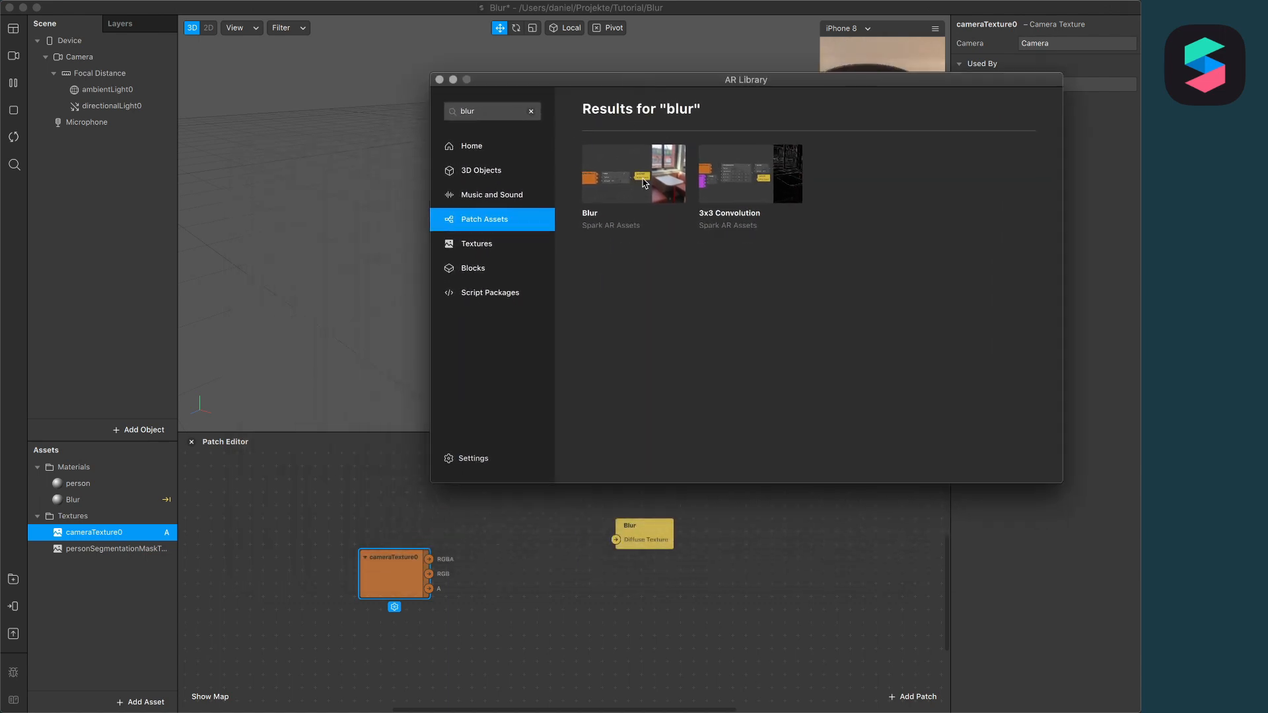
{"action": "left_click", "coordinate": [633, 173]}
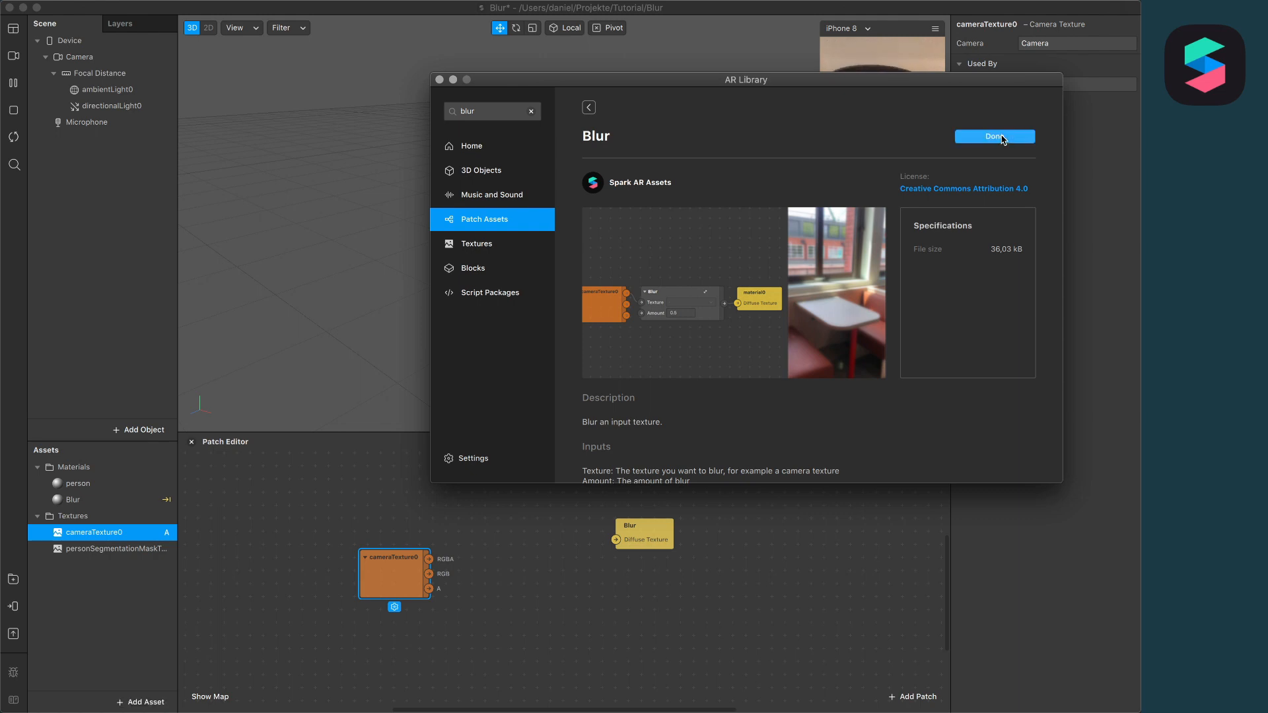
{"action": "left_click", "coordinate": [994, 136]}
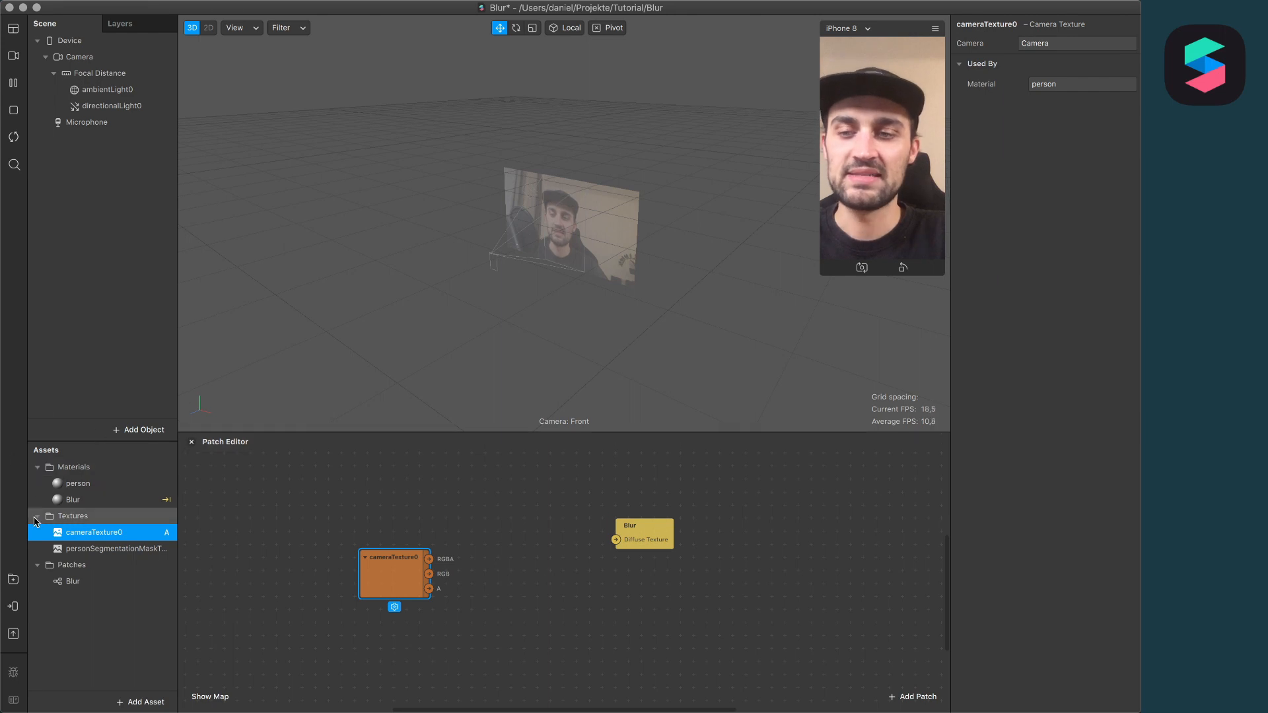
Wire cameraTexture0 RGBA into Blur and Blur's output into Diffuse Texture, amount 0,8
{"action": "left_click", "coordinate": [73, 581]}
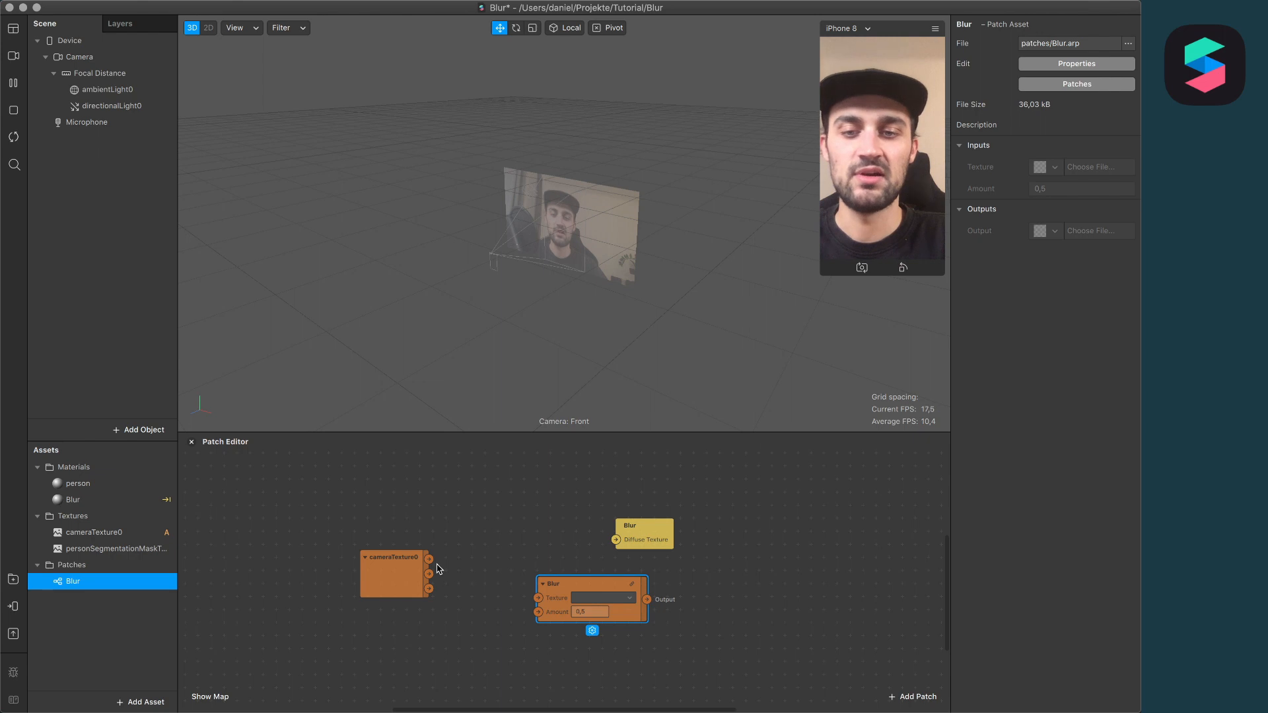
{"action": "mouse_move", "coordinate": [429, 558]}
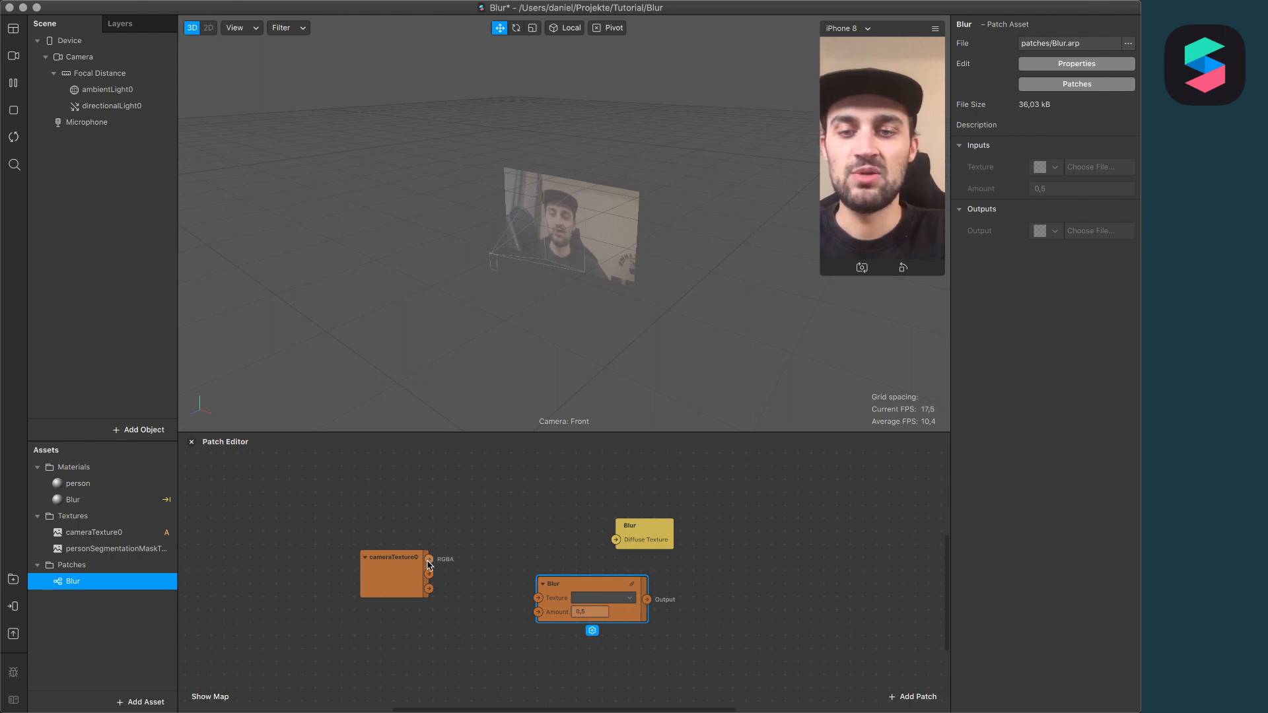
{"action": "left_click_drag", "start_coordinate": [429, 559], "coordinate": [505, 611]}
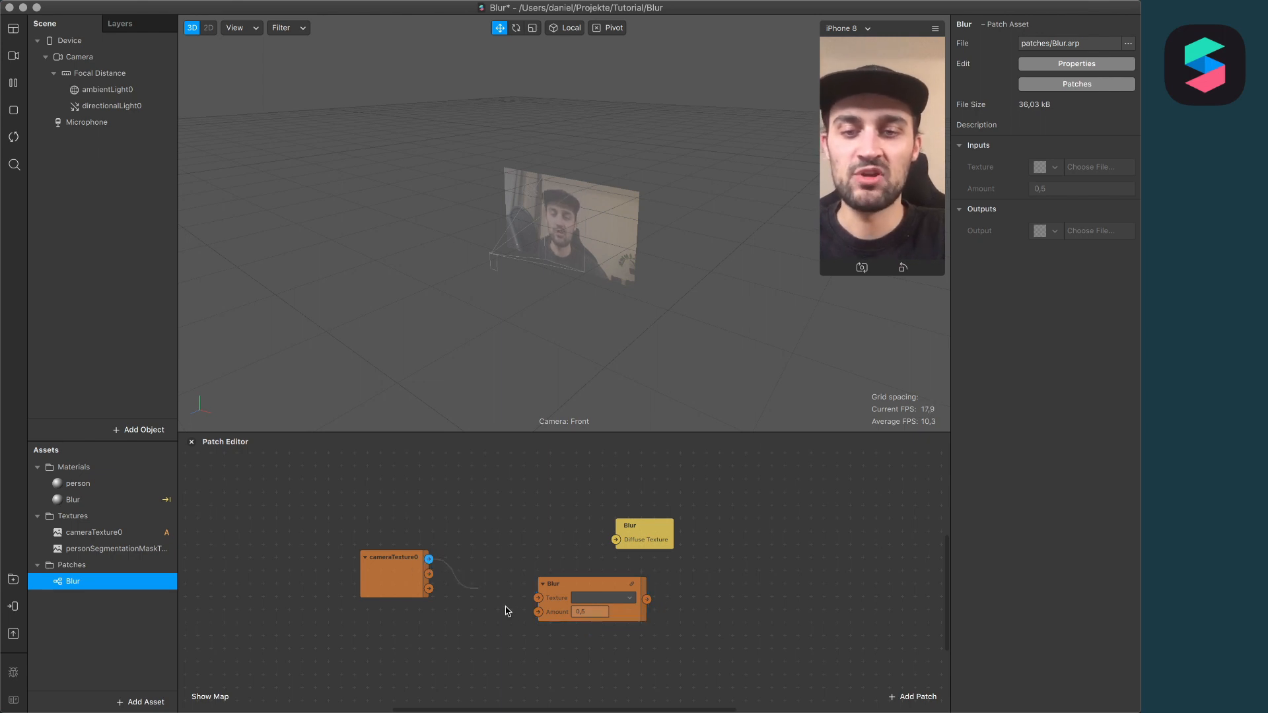
{"action": "left_click_drag", "start_coordinate": [588, 599], "coordinate": [552, 562]}
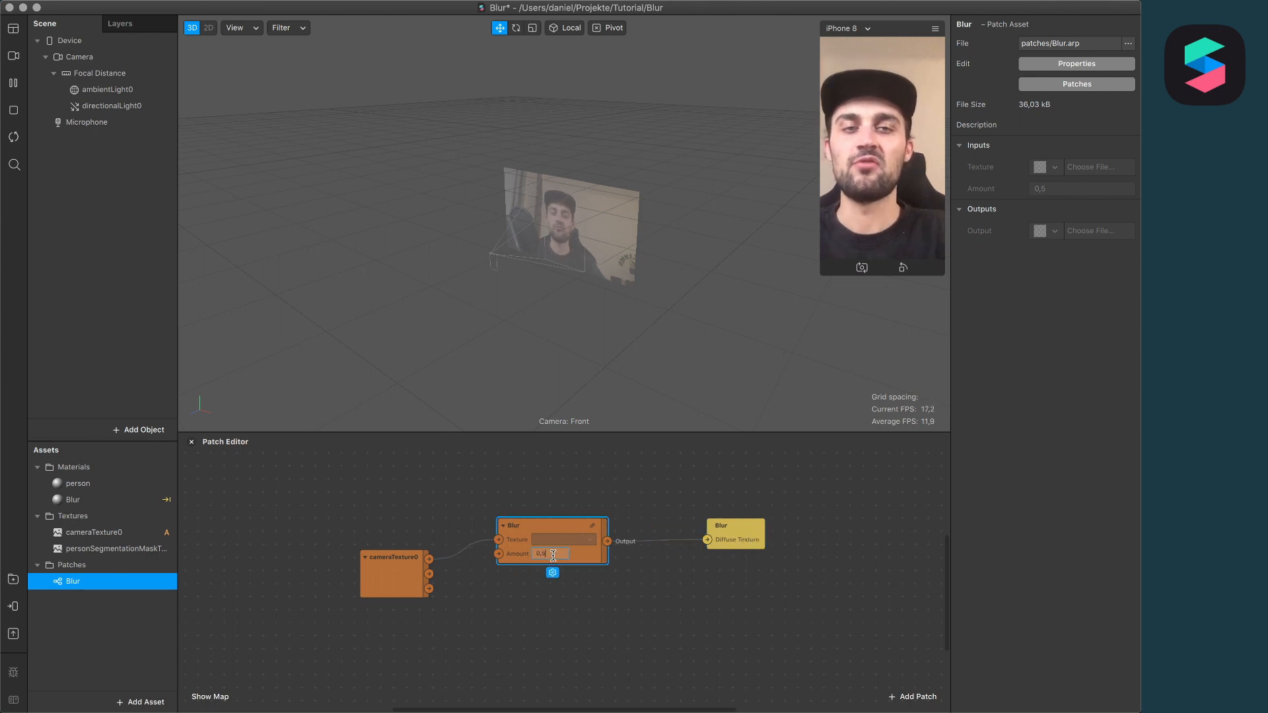
{"action": "type", "text": "0"}
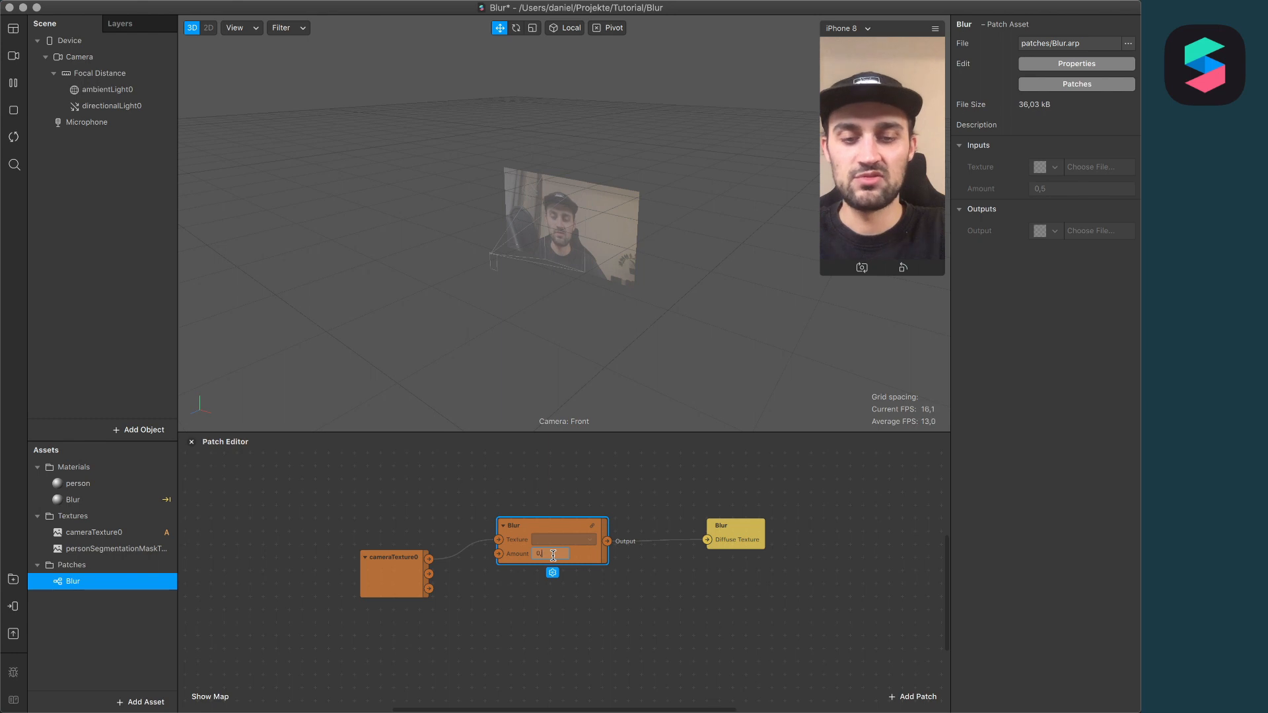
{"action": "type", "text": "0,8"}
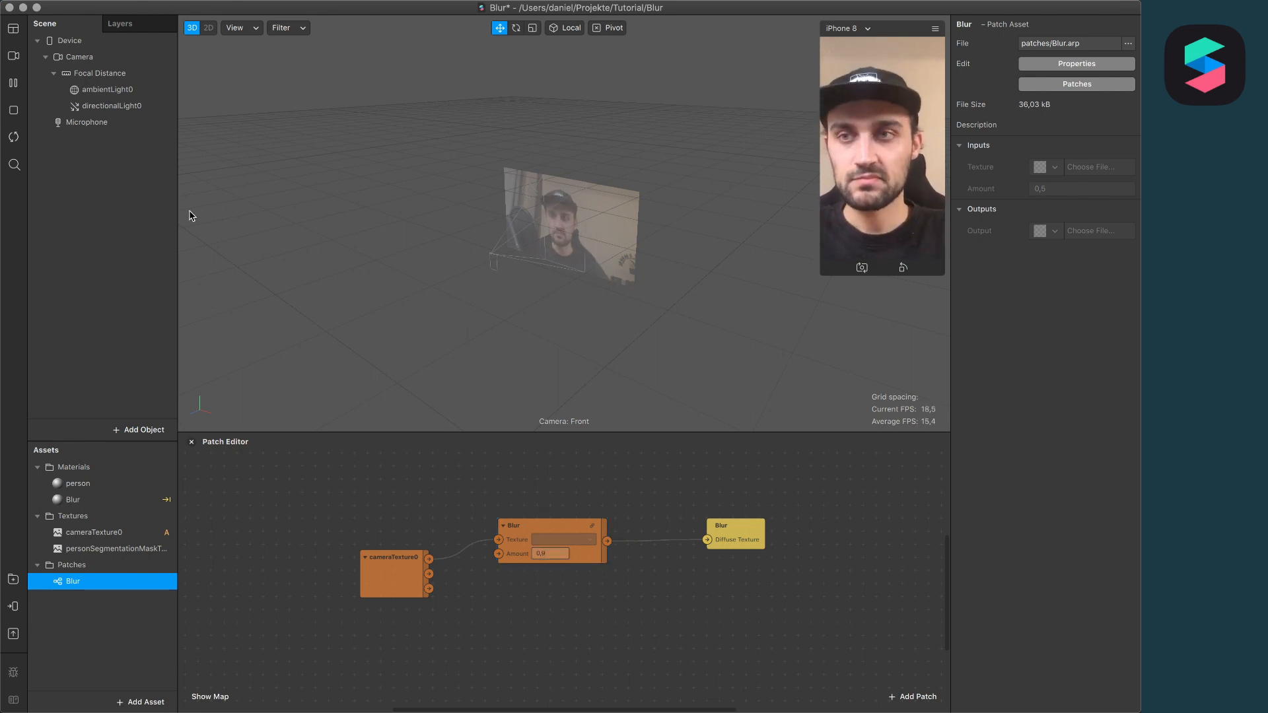
{"action": "mouse_move", "coordinate": [139, 237]}
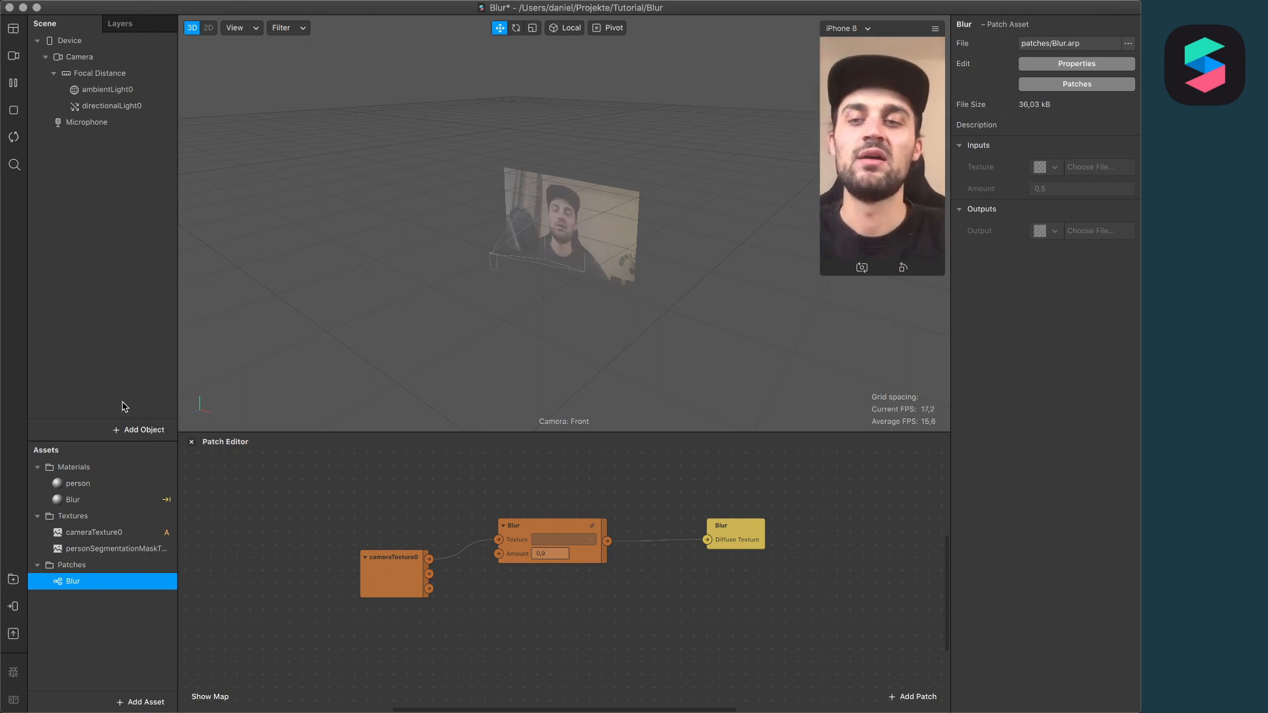
Add a canvas with two rectangles renamed person and Background
{"action": "left_click", "coordinate": [140, 429]}
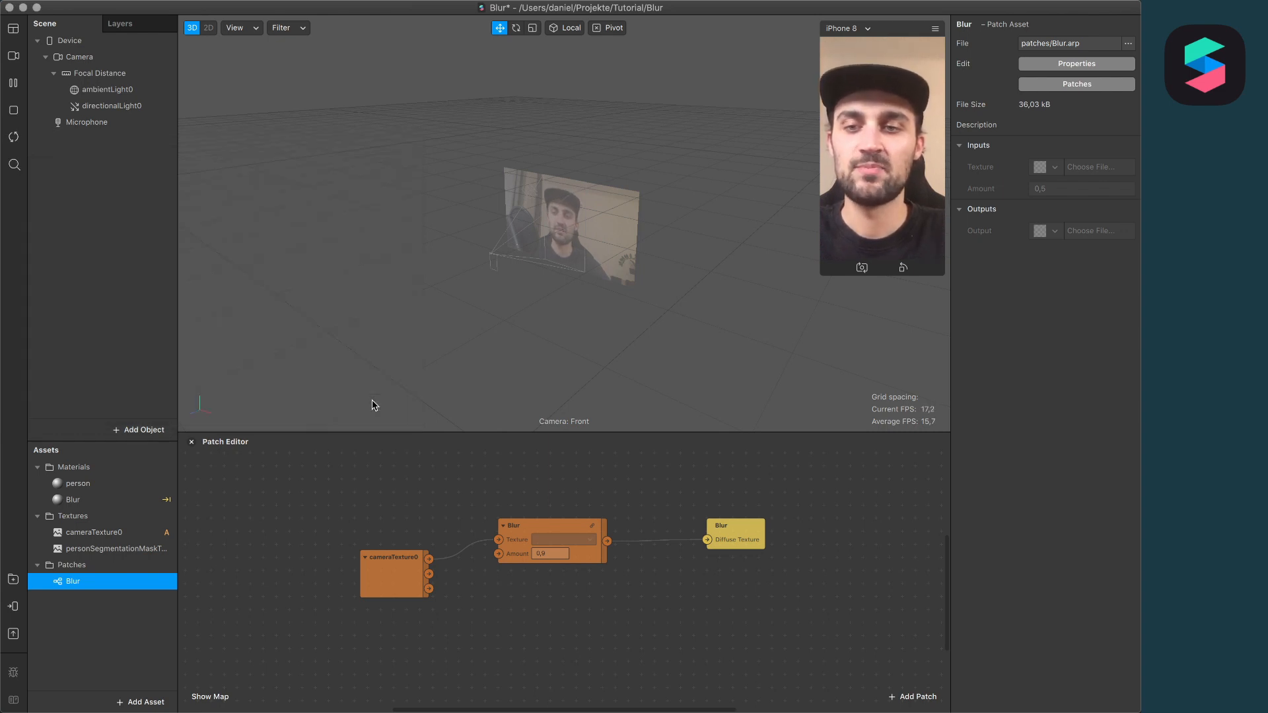
{"action": "left_click", "coordinate": [140, 429]}
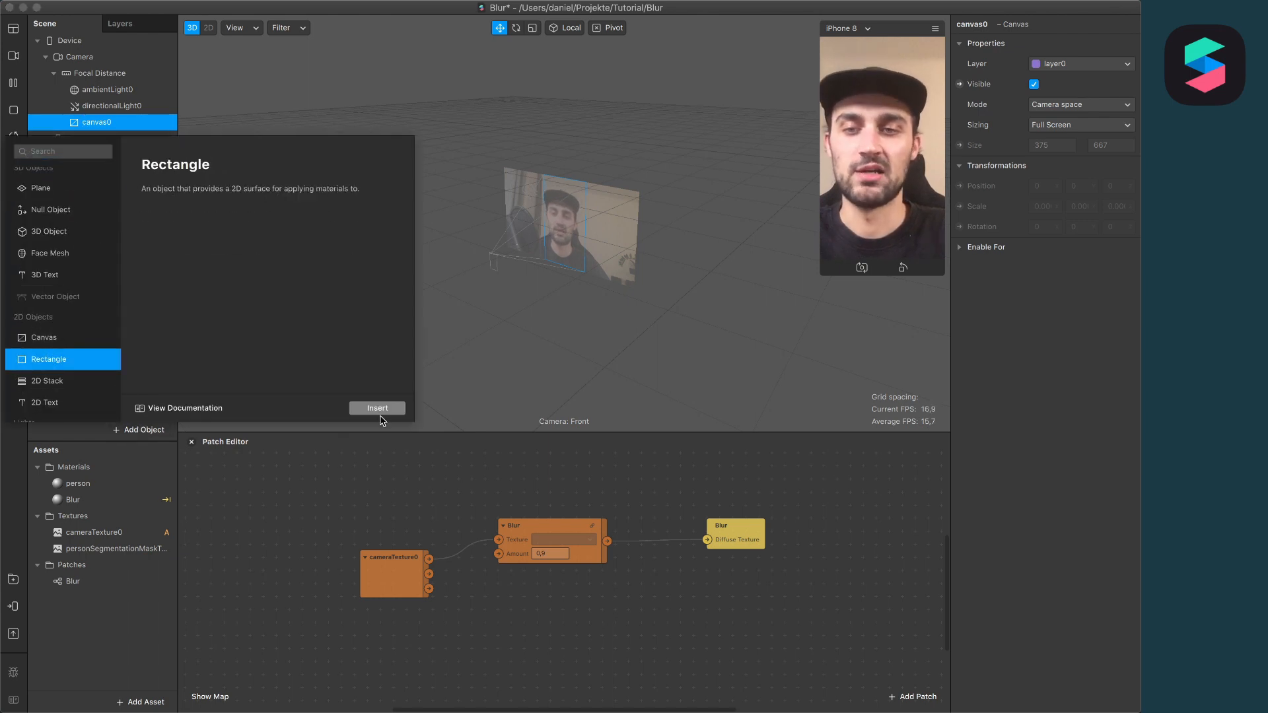
{"action": "left_click", "coordinate": [375, 408]}
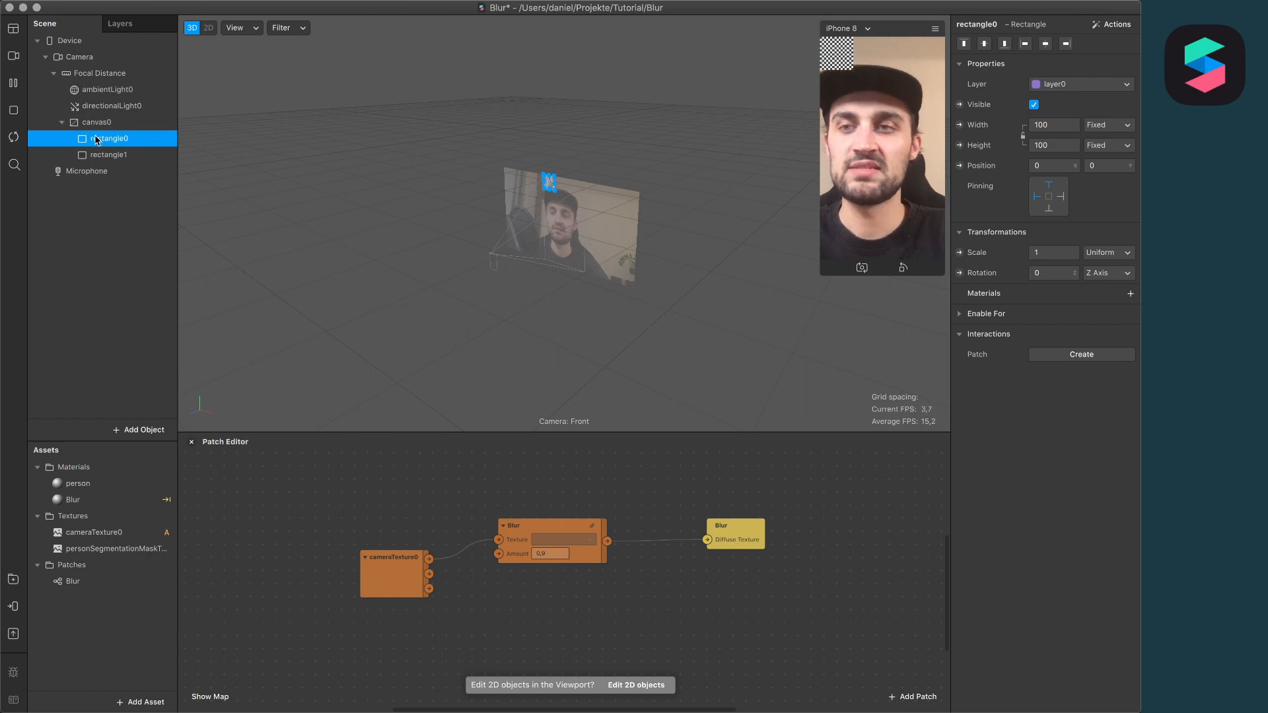
{"action": "double_click", "coordinate": [111, 154]}
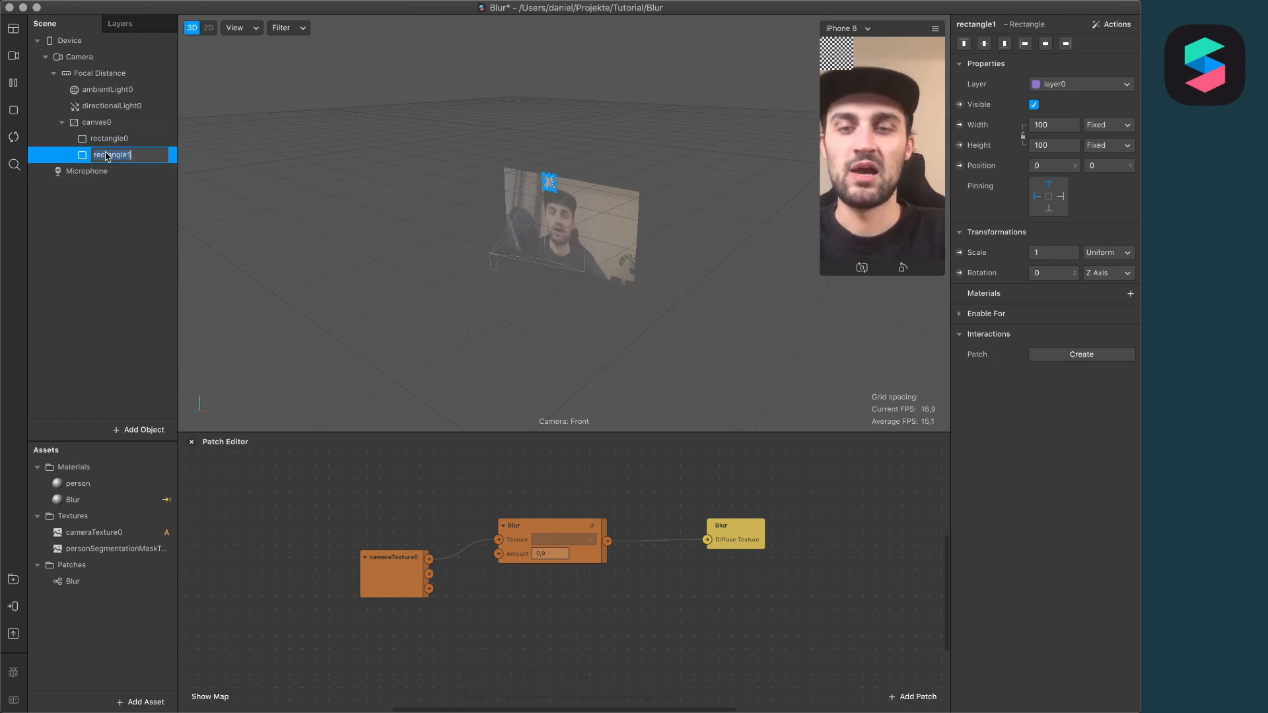
{"action": "type", "text": "person"}
{"action": "left_click", "coordinate": [131, 139]}
{"action": "type", "text": "Backgrou"}
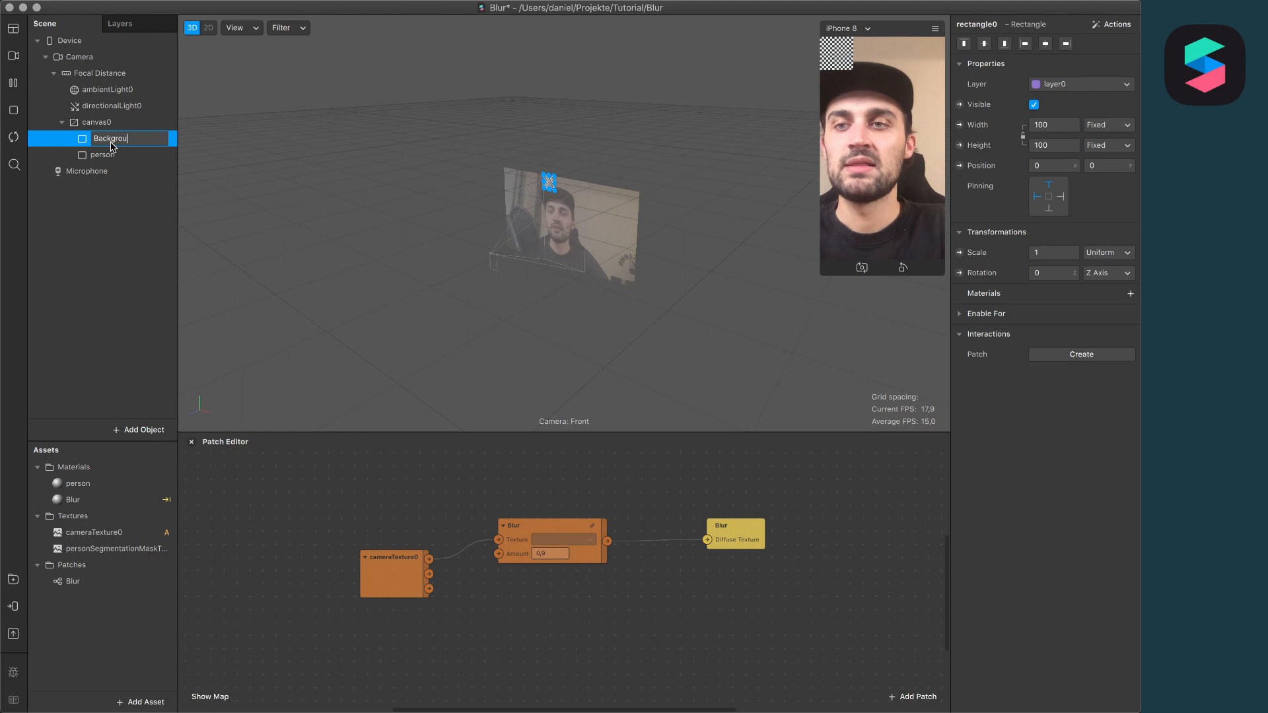
{"action": "key", "text": "Return"}
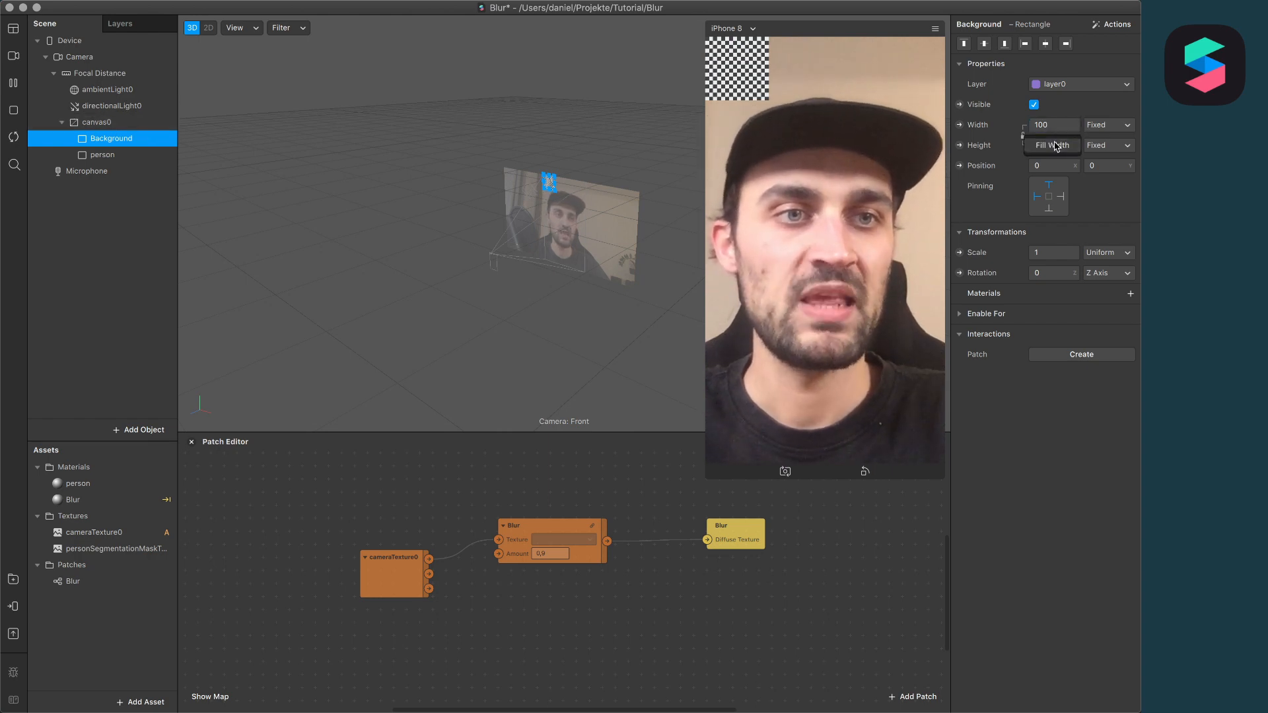
Set both rectangles to Fill Width and Fill Height, 100% relative
{"action": "left_click", "coordinate": [1053, 145]}
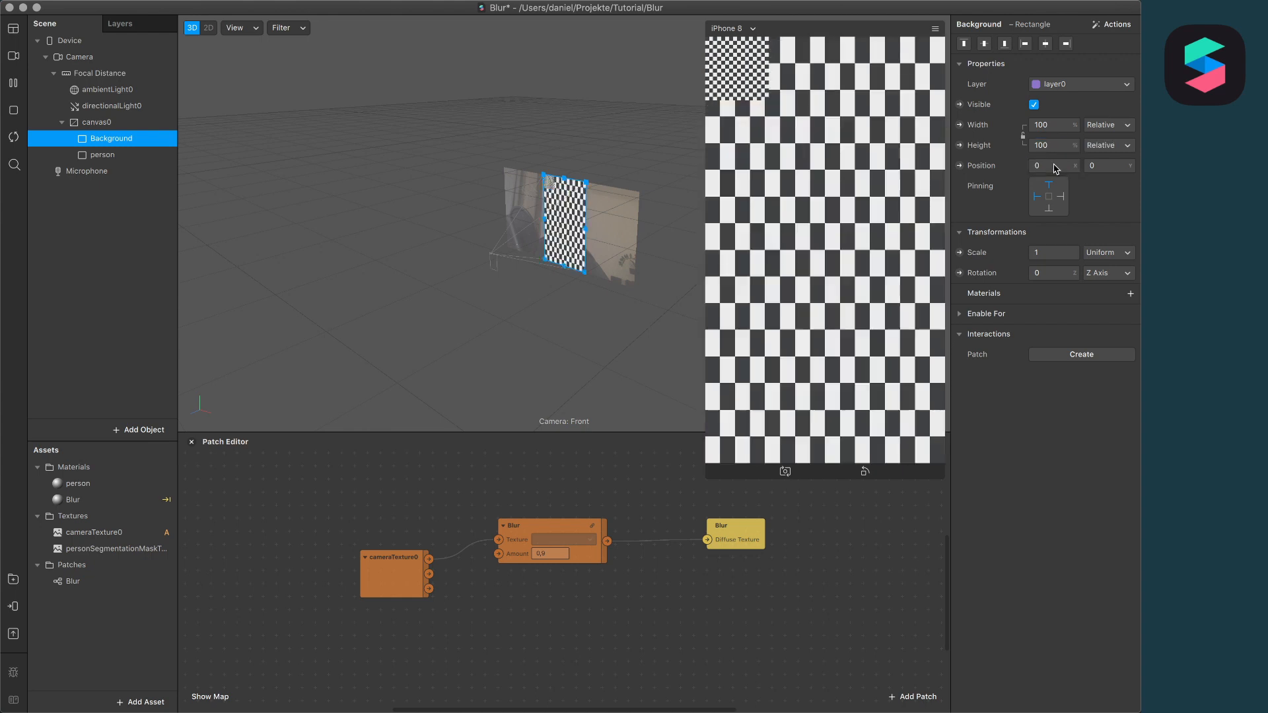
{"action": "left_click", "coordinate": [102, 155]}
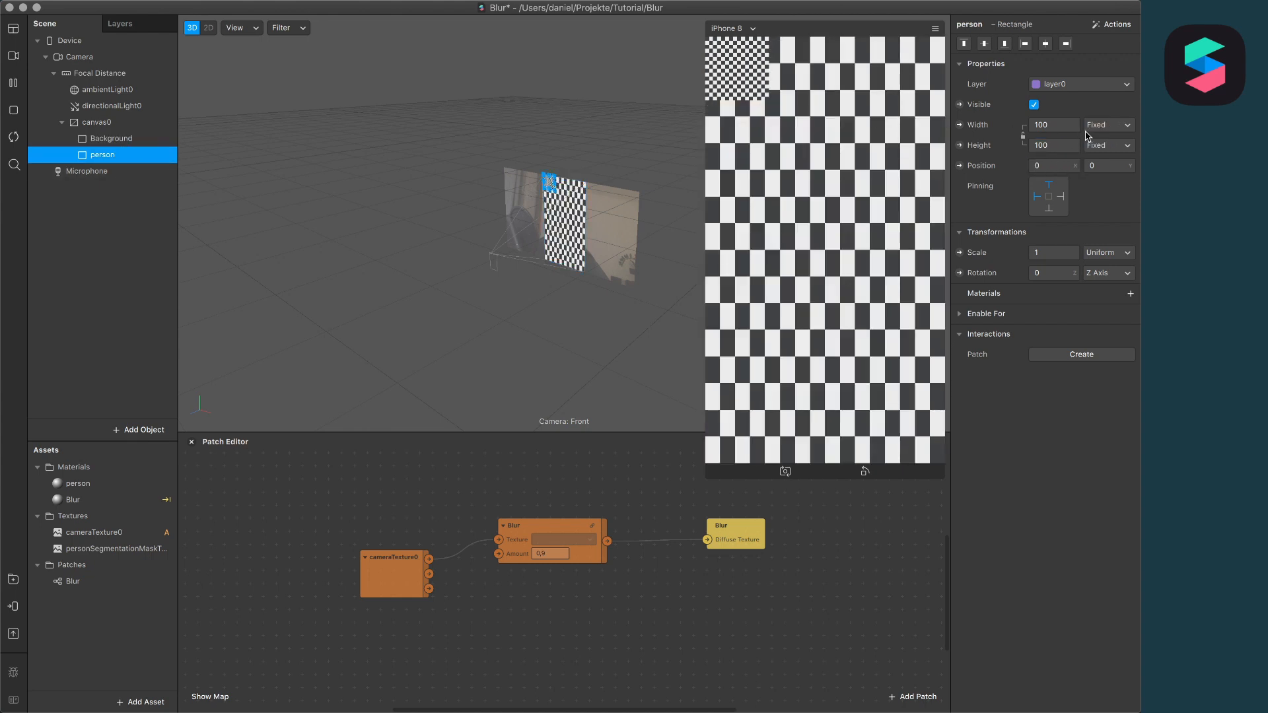
{"action": "left_click", "coordinate": [1106, 125]}
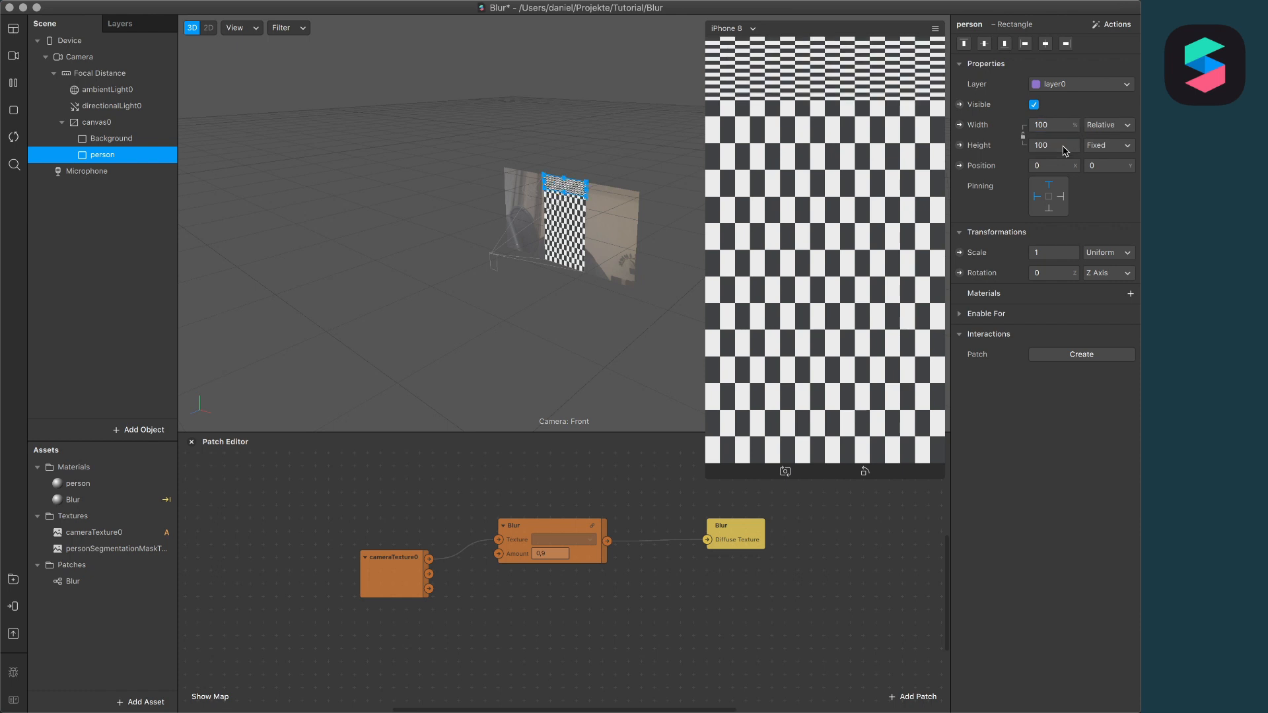
{"action": "left_click", "coordinate": [1108, 145]}
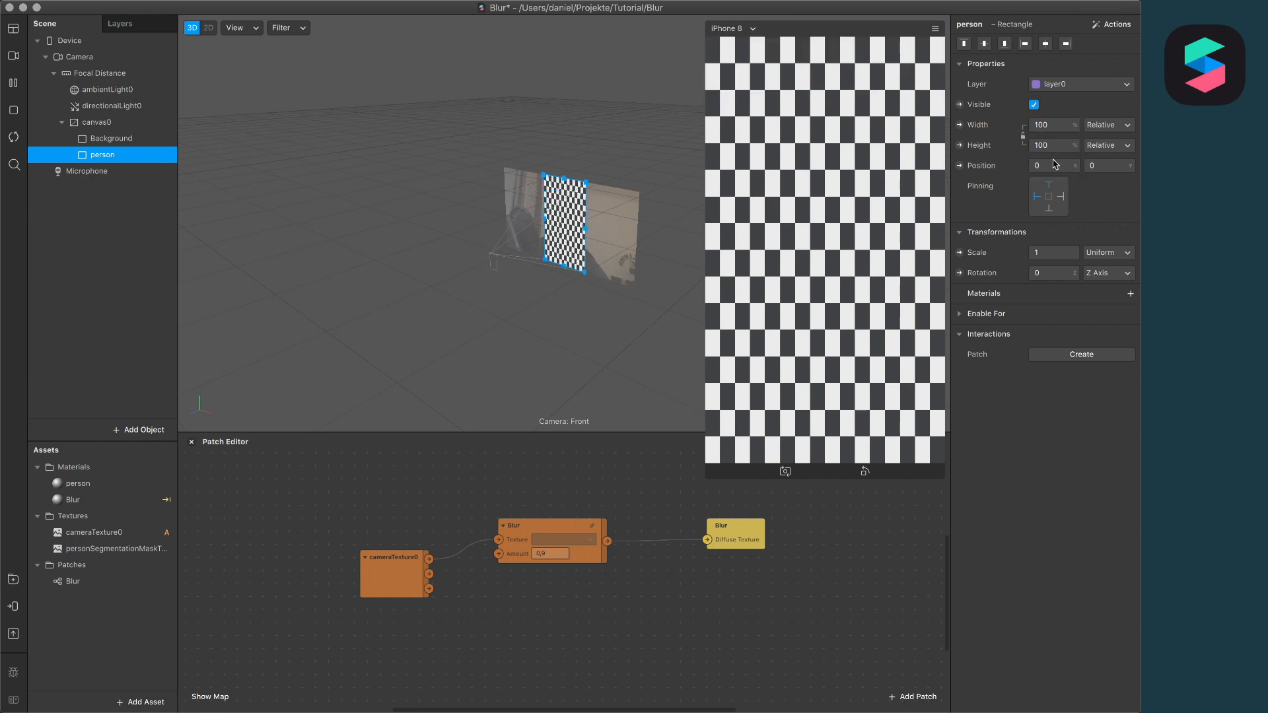
{"action": "mouse_move", "coordinate": [97, 203]}
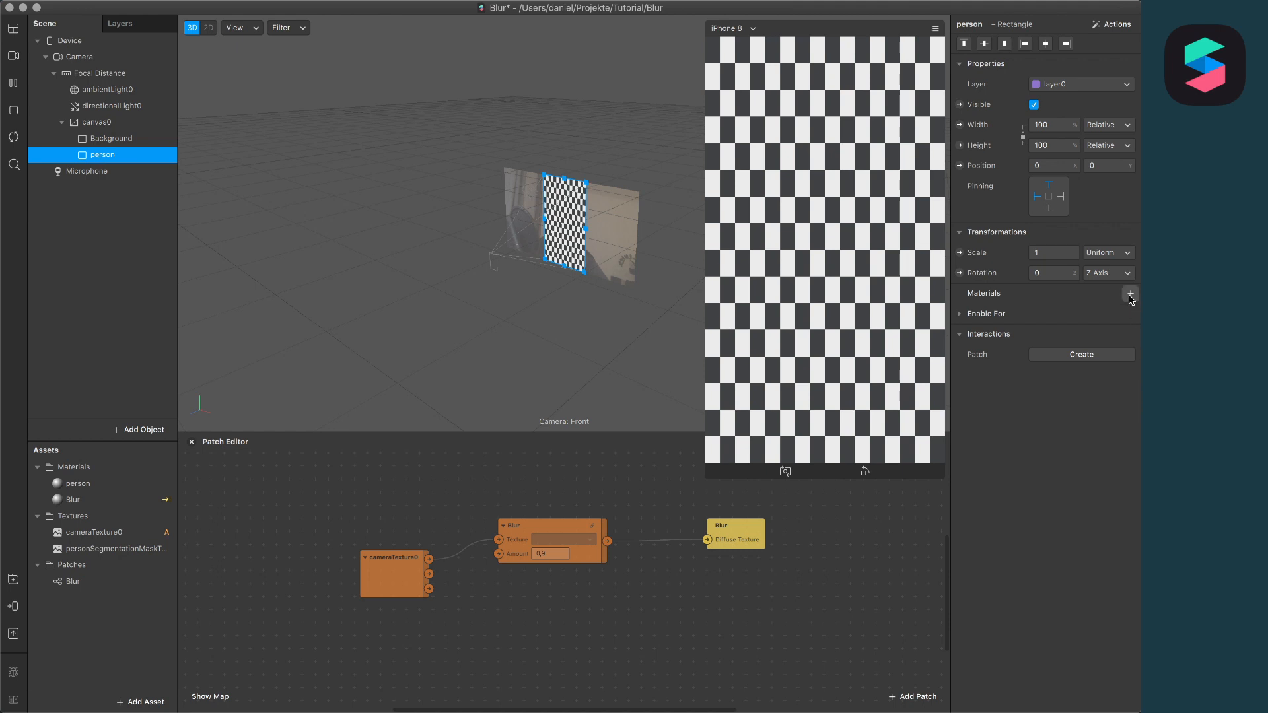
Assign the person material to the person rectangle and Blur to Background
{"action": "left_click", "coordinate": [1130, 293]}
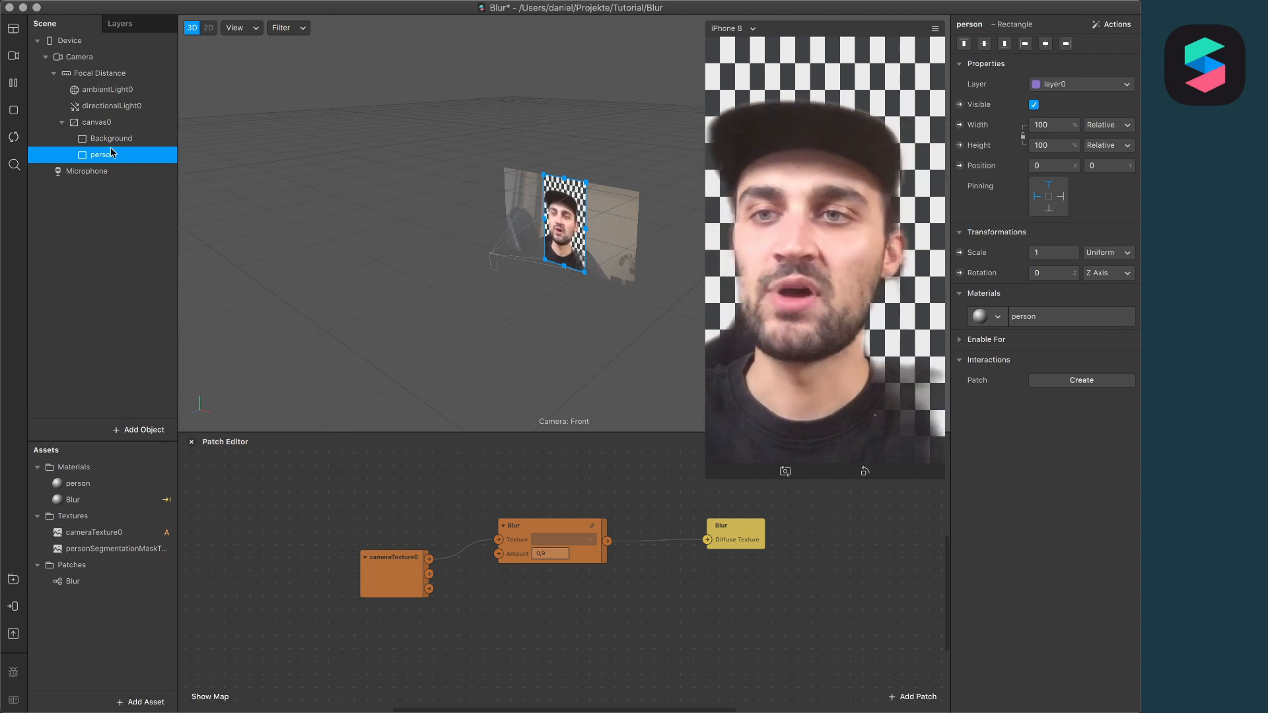
{"action": "left_click", "coordinate": [111, 138]}
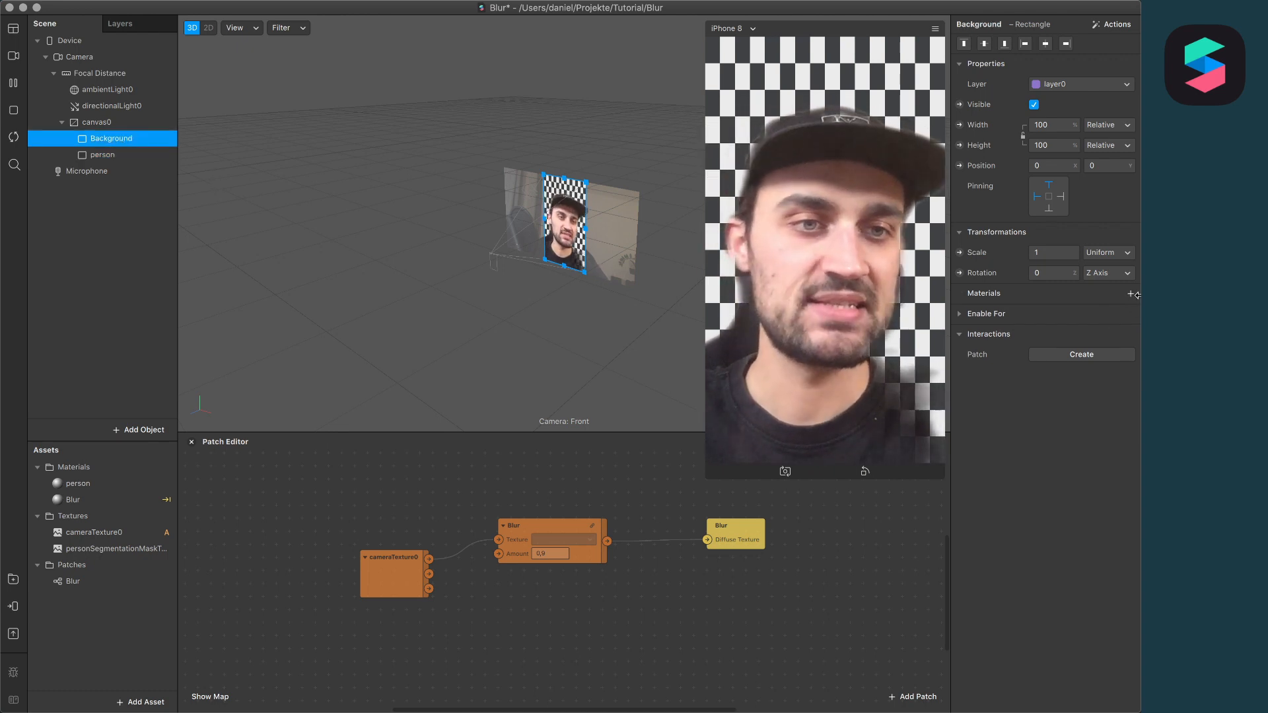
{"action": "left_click", "coordinate": [1131, 292]}
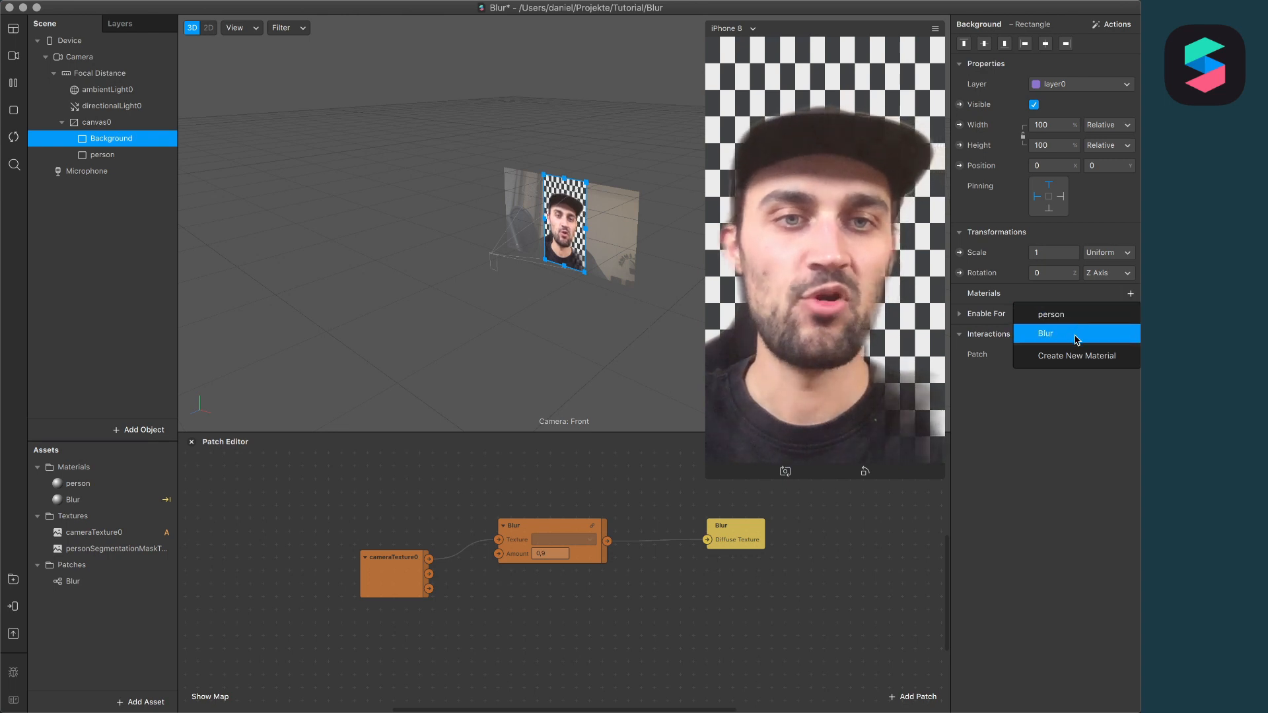
{"action": "left_click", "coordinate": [1046, 332]}
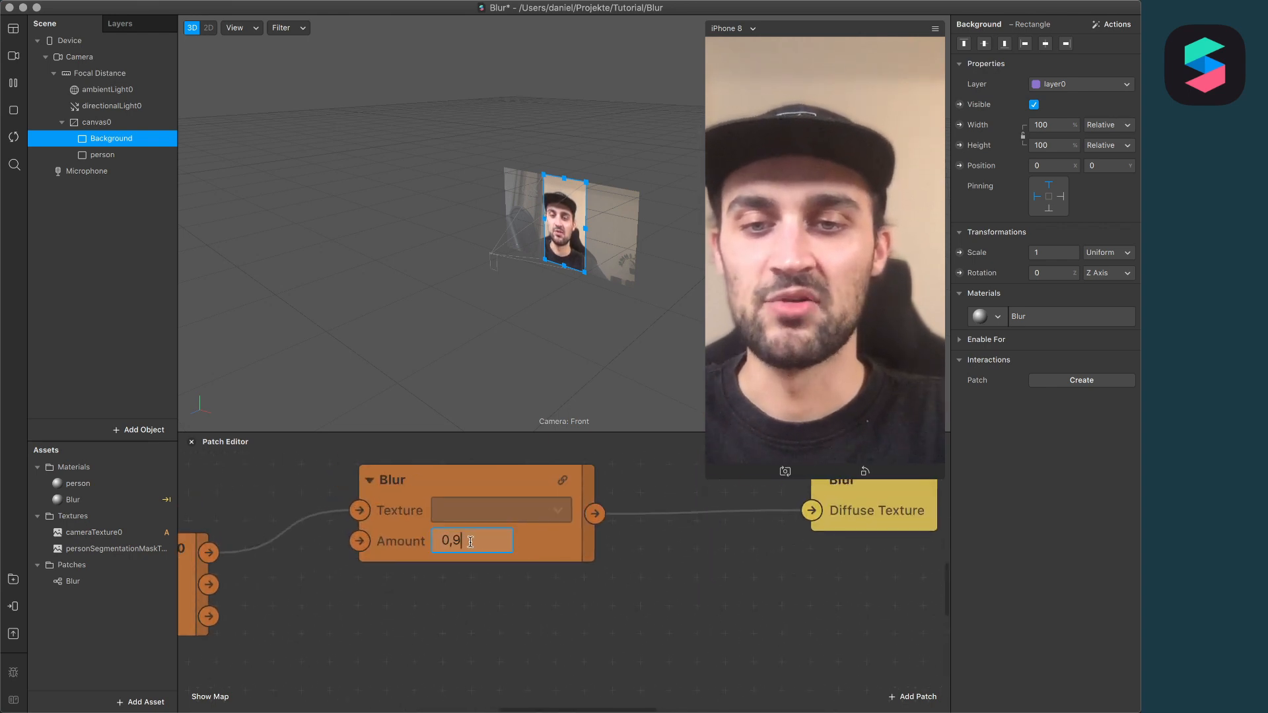
Change the Blur patch Amount from 0,9 to 0,2
{"action": "type", "text": "0,2"}
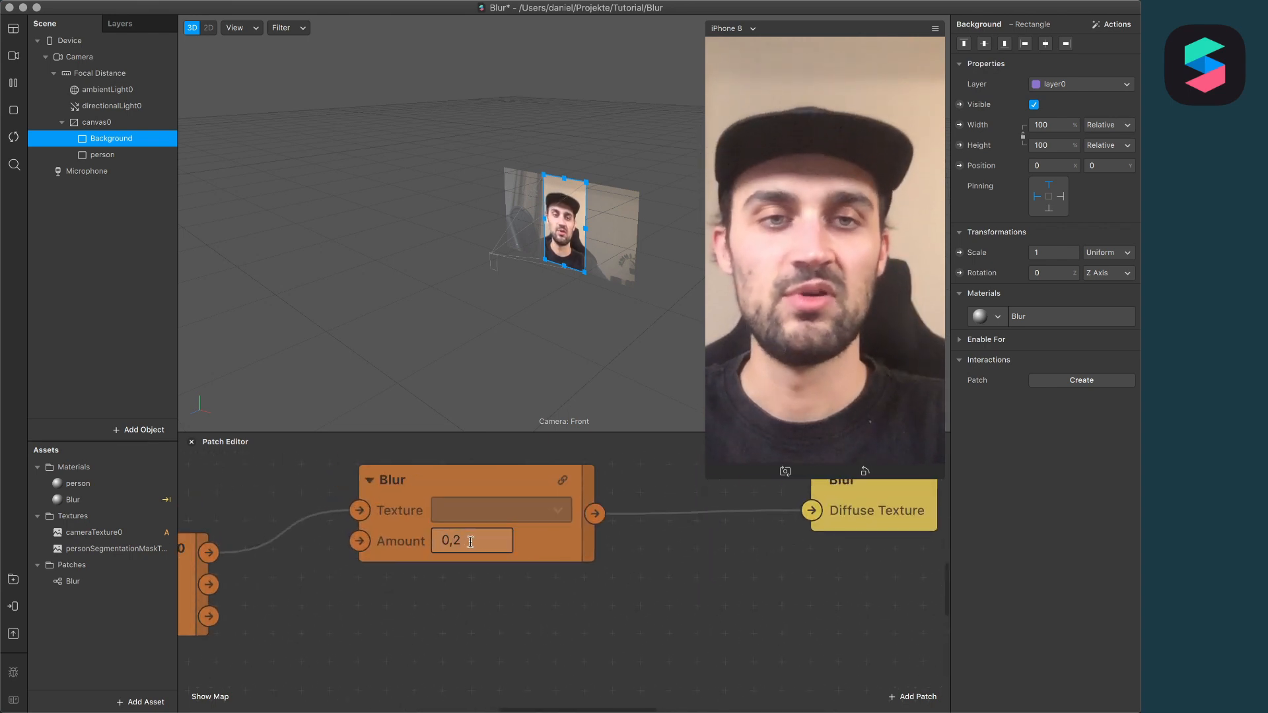